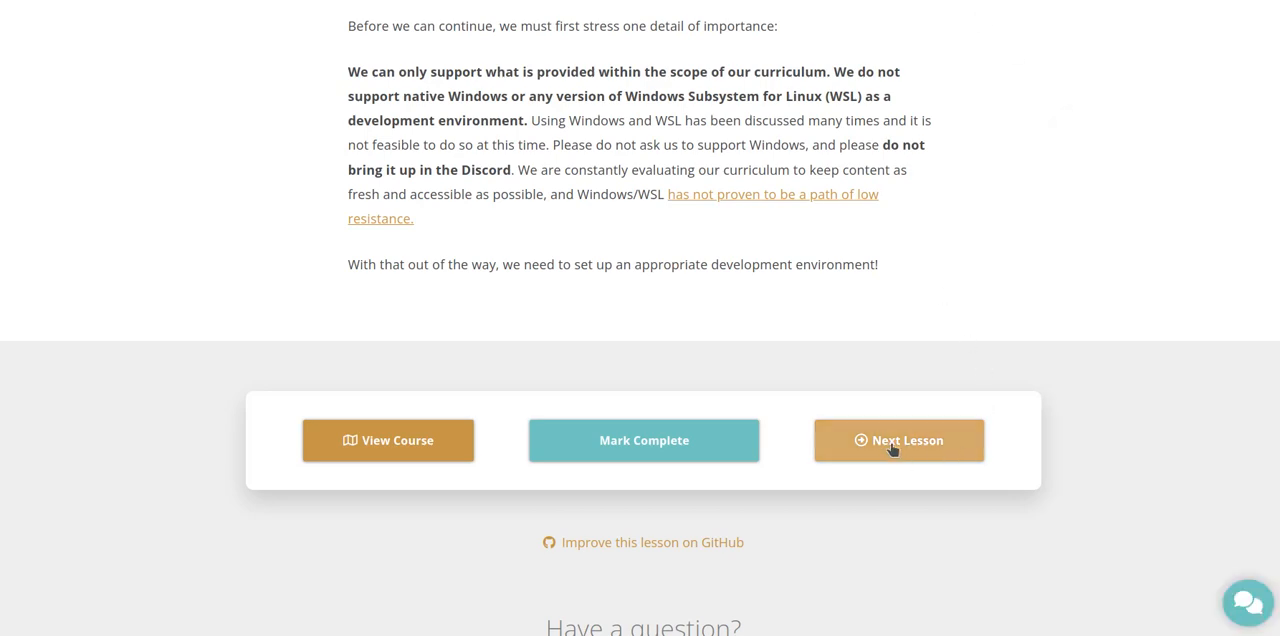
- Move on to the next lesson, Foundations Prerequisites, via Next Lesson
left_click(898, 440)
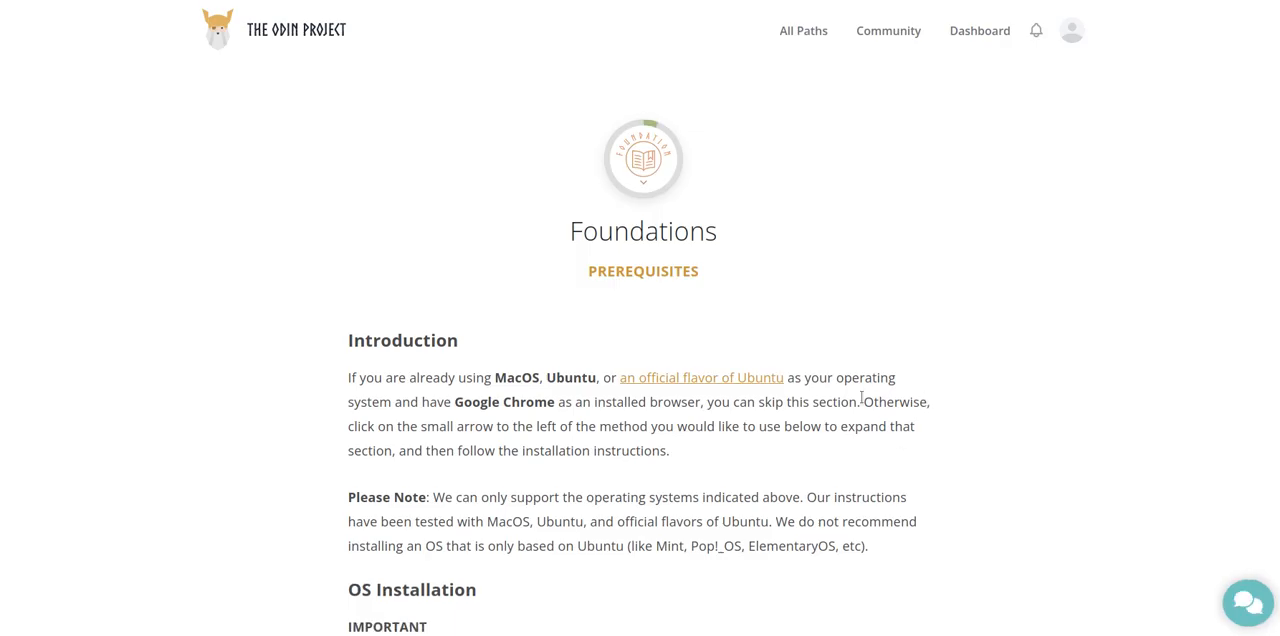
mouse_move(652, 291)
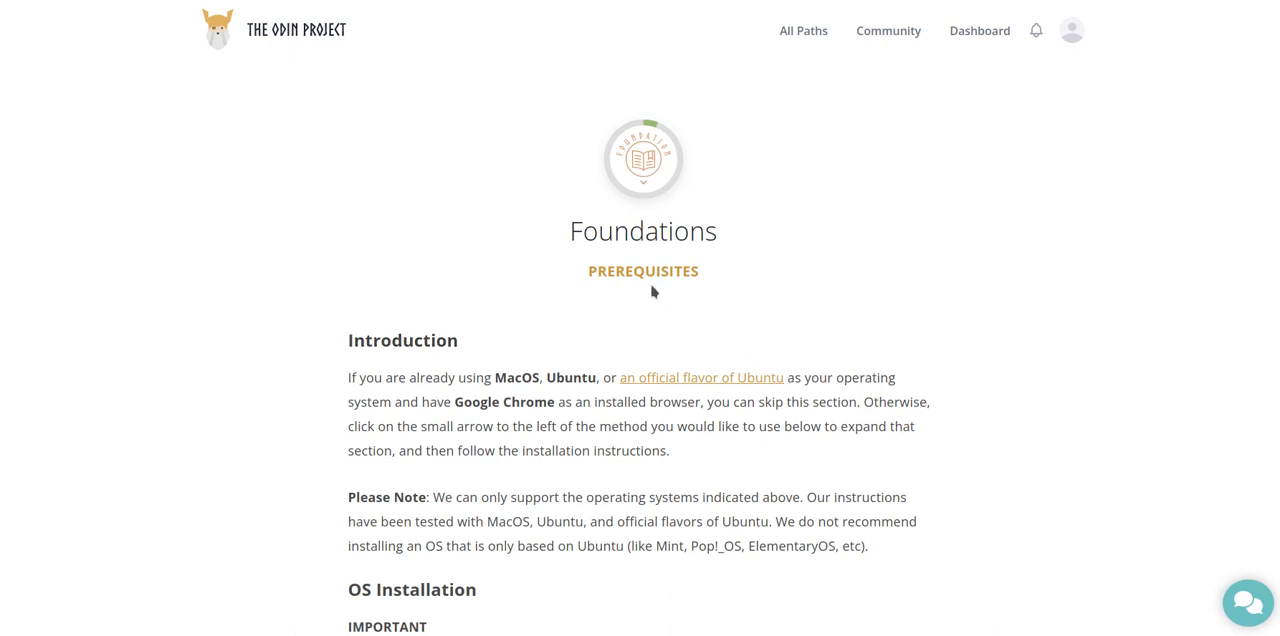
mouse_move(523, 409)
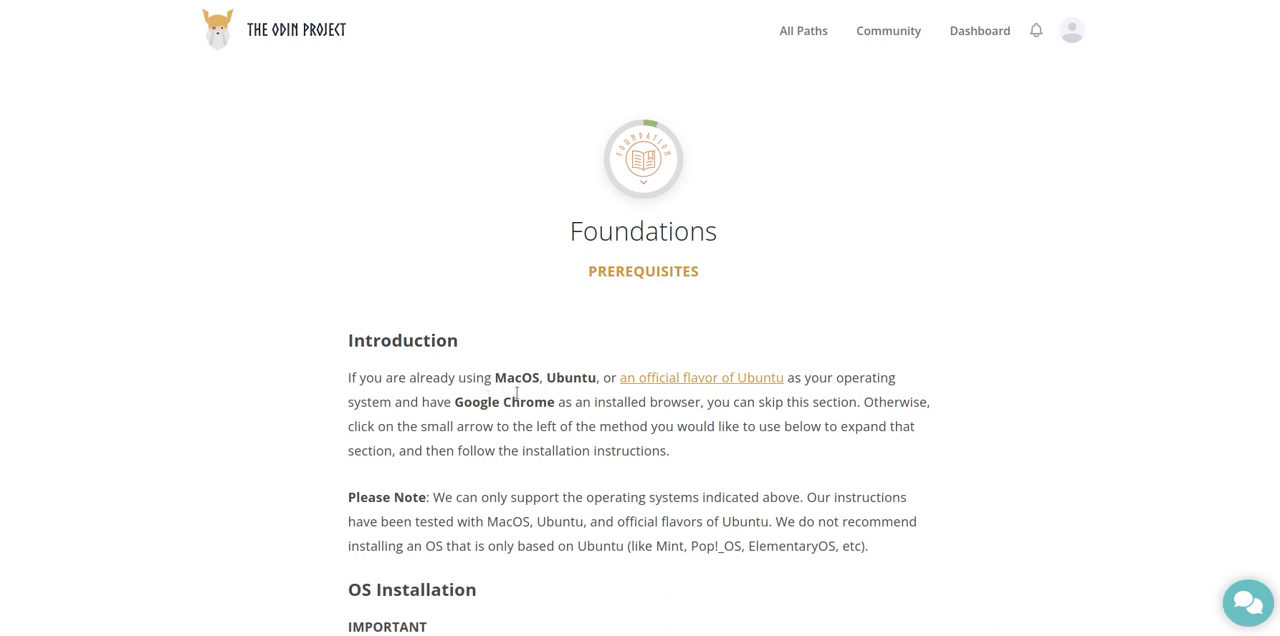
mouse_move(562, 398)
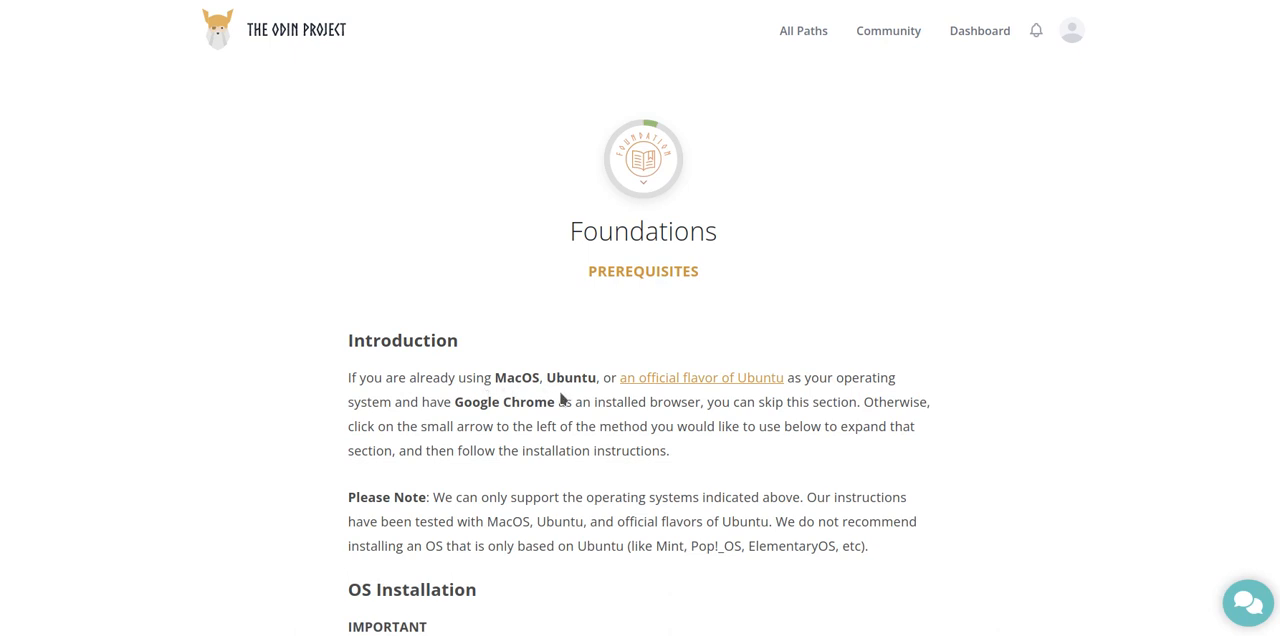
mouse_move(680, 385)
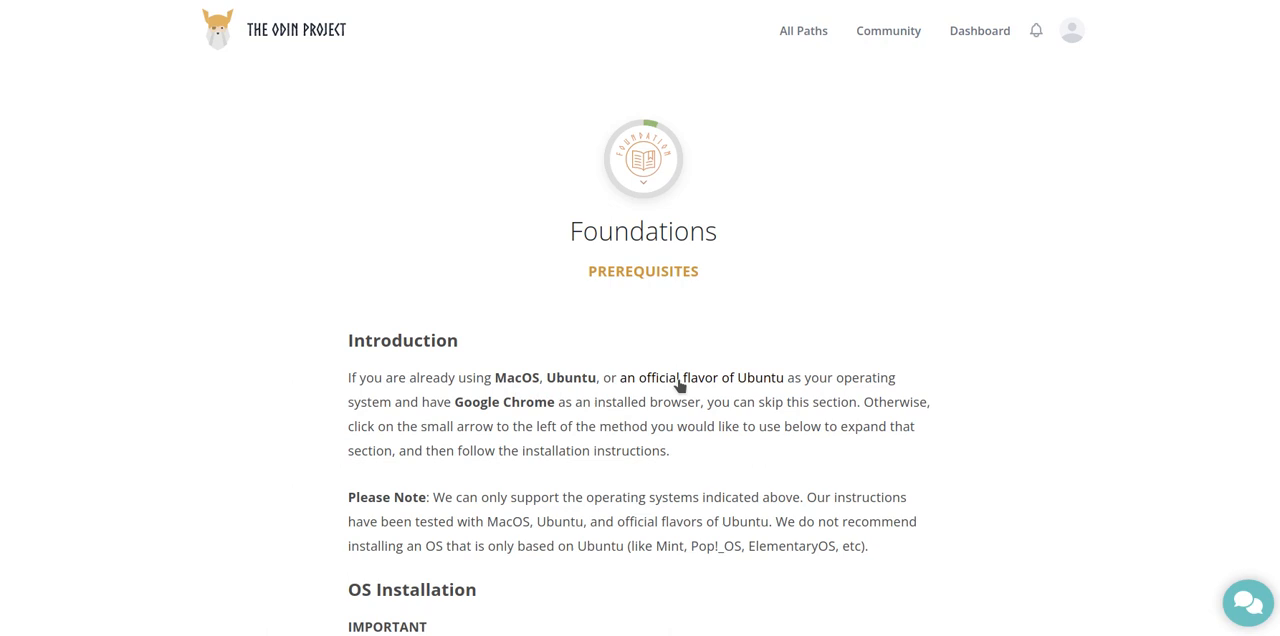
scroll("down", 3)
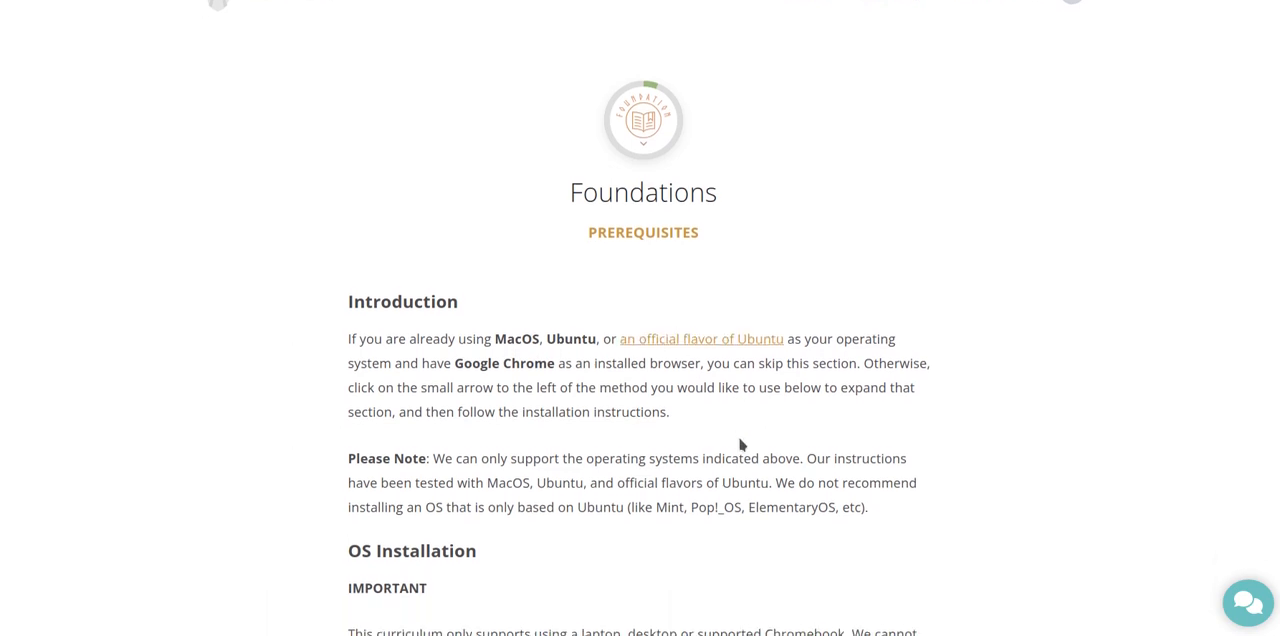
scroll("up", 3)
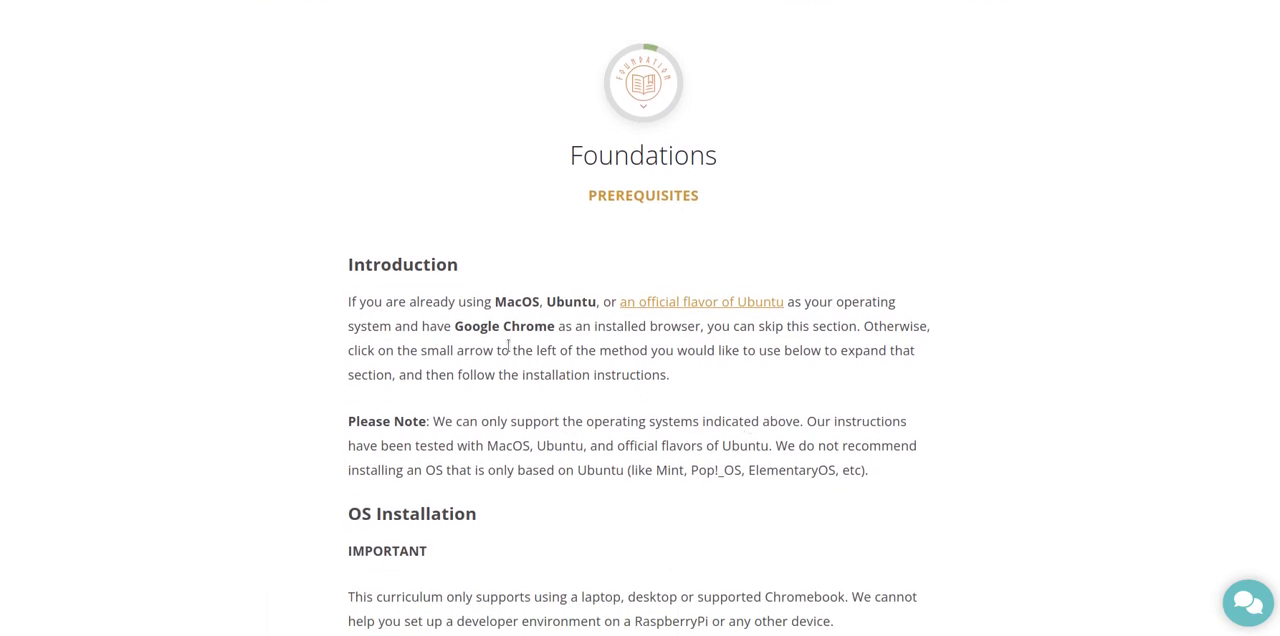
double_click(503, 325)
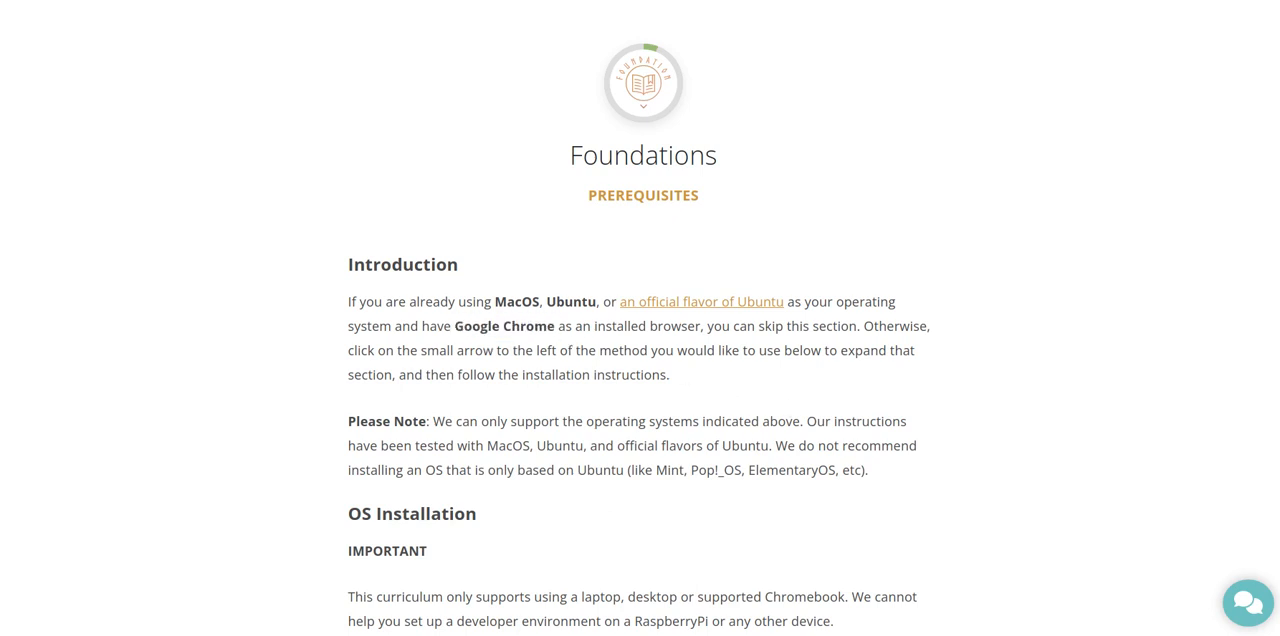
mouse_move(784, 394)
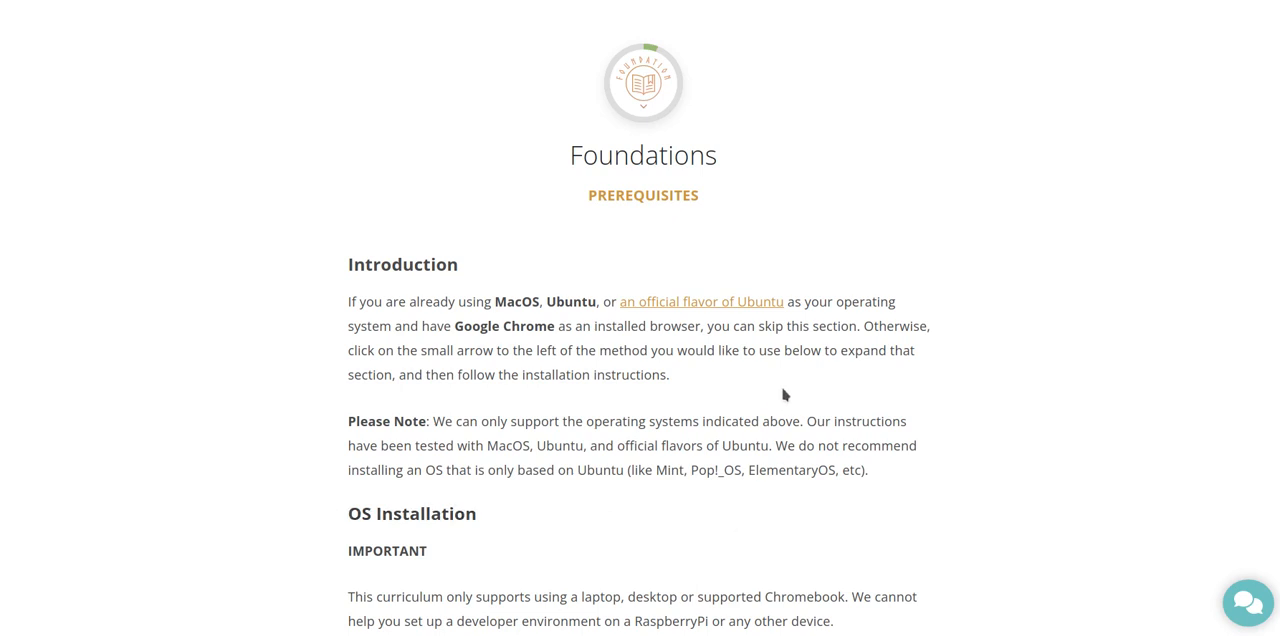
mouse_move(657, 425)
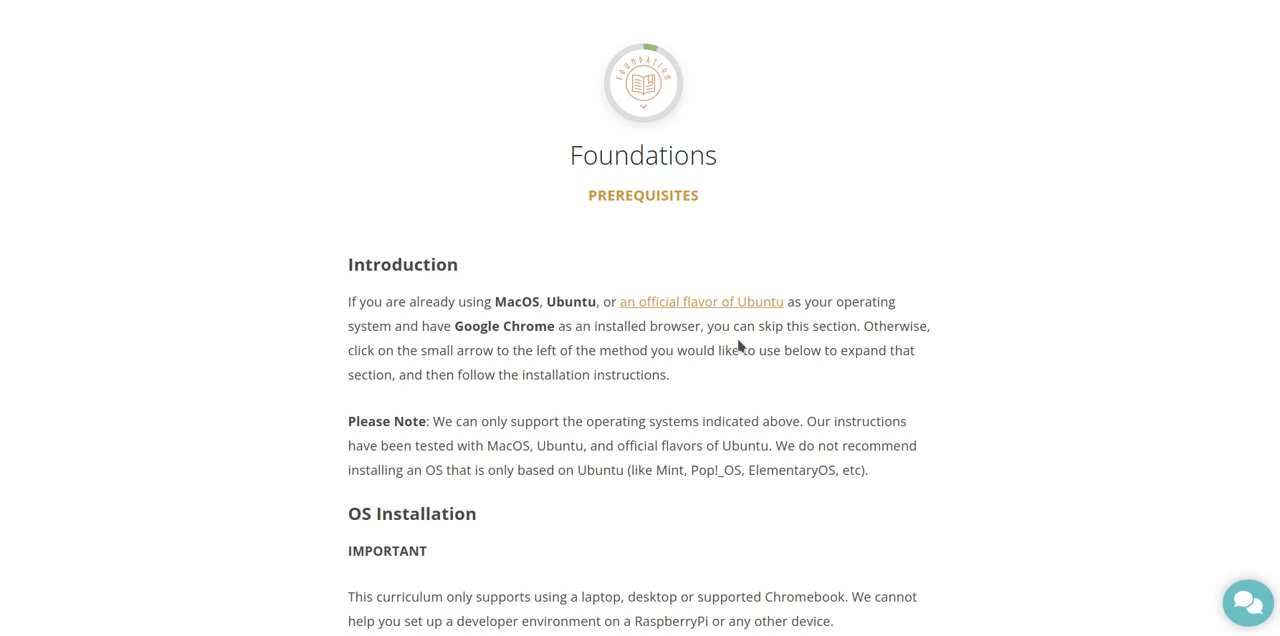
mouse_move(743, 347)
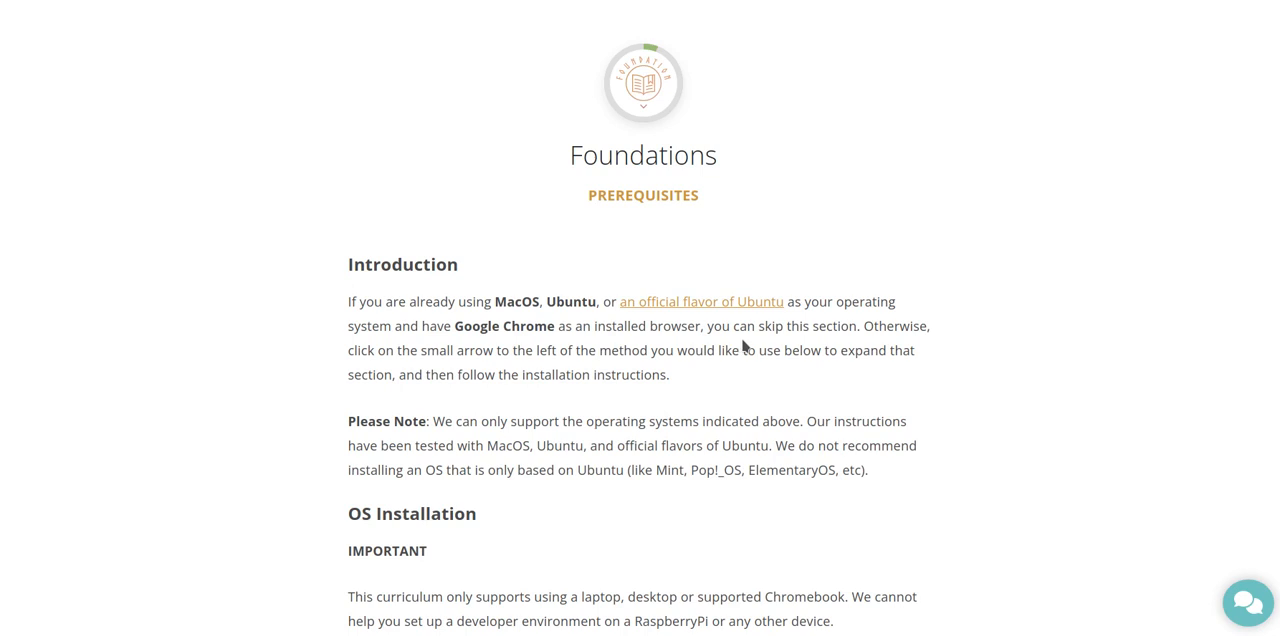
mouse_move(716, 384)
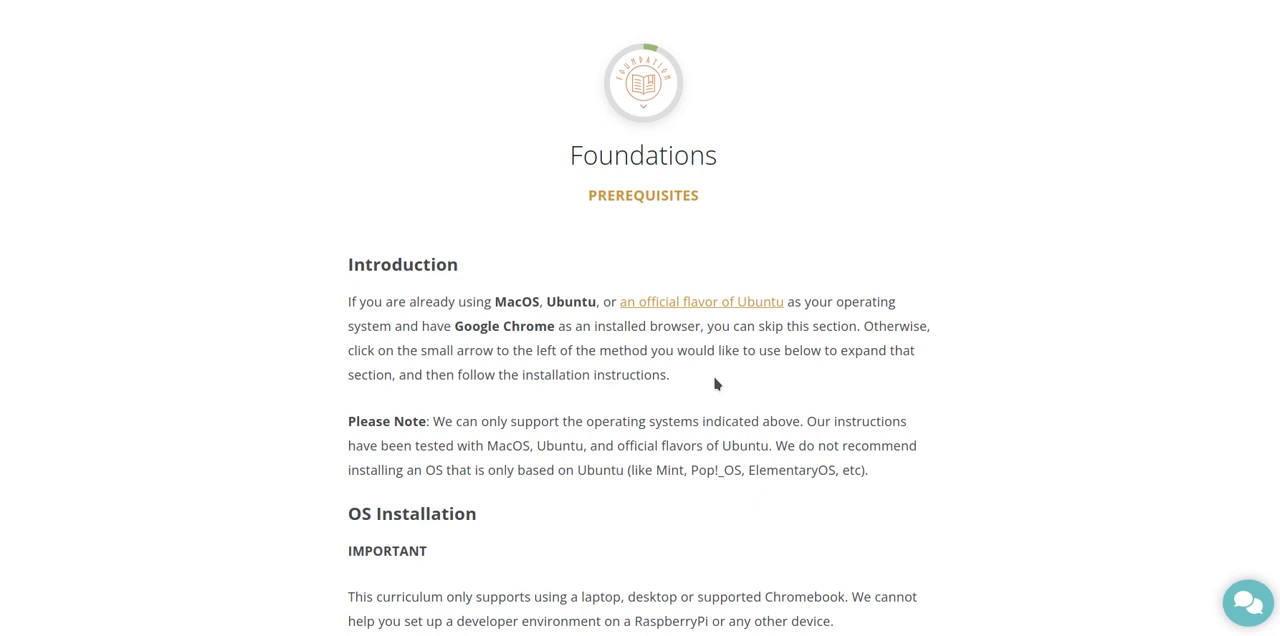
mouse_move(733, 381)
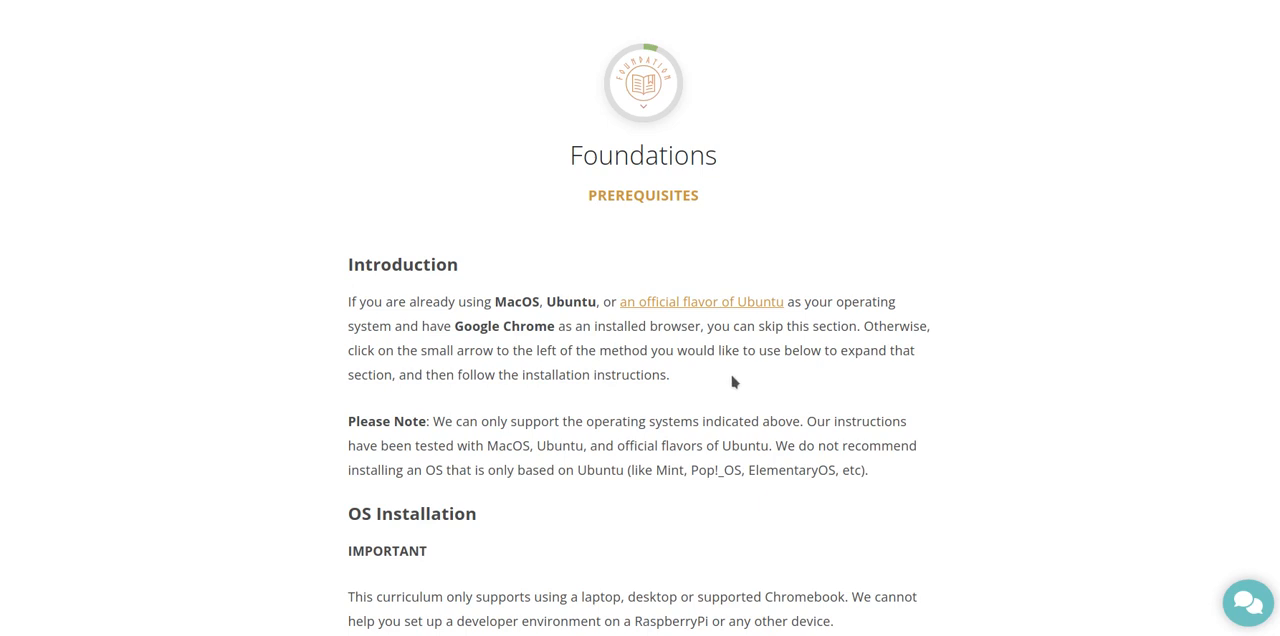
- Scroll down past the three OS installation options to the Google Chrome Installation heading
scroll("down", 3)
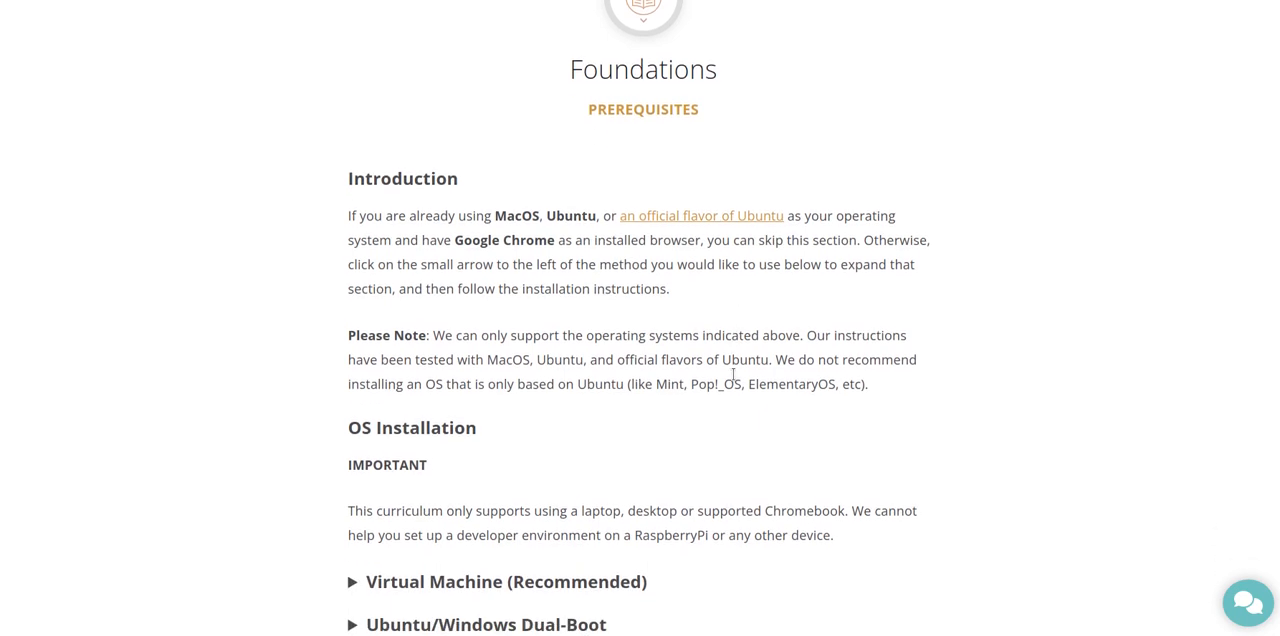
scroll("down", 3)
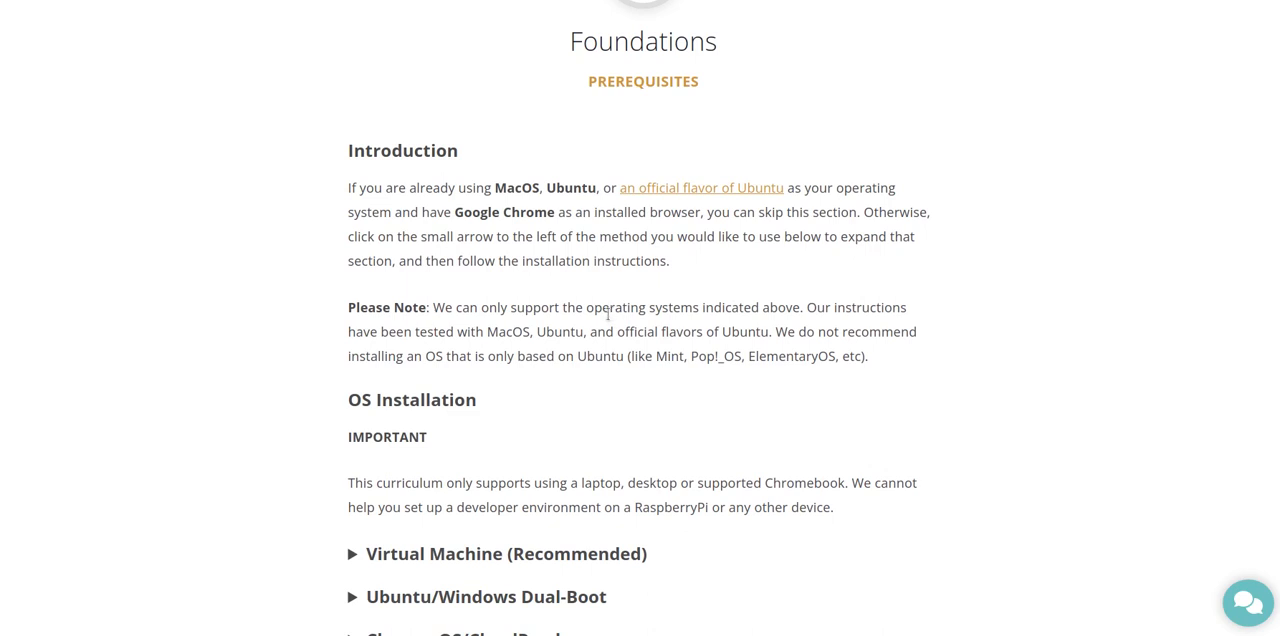
scroll("down", 3)
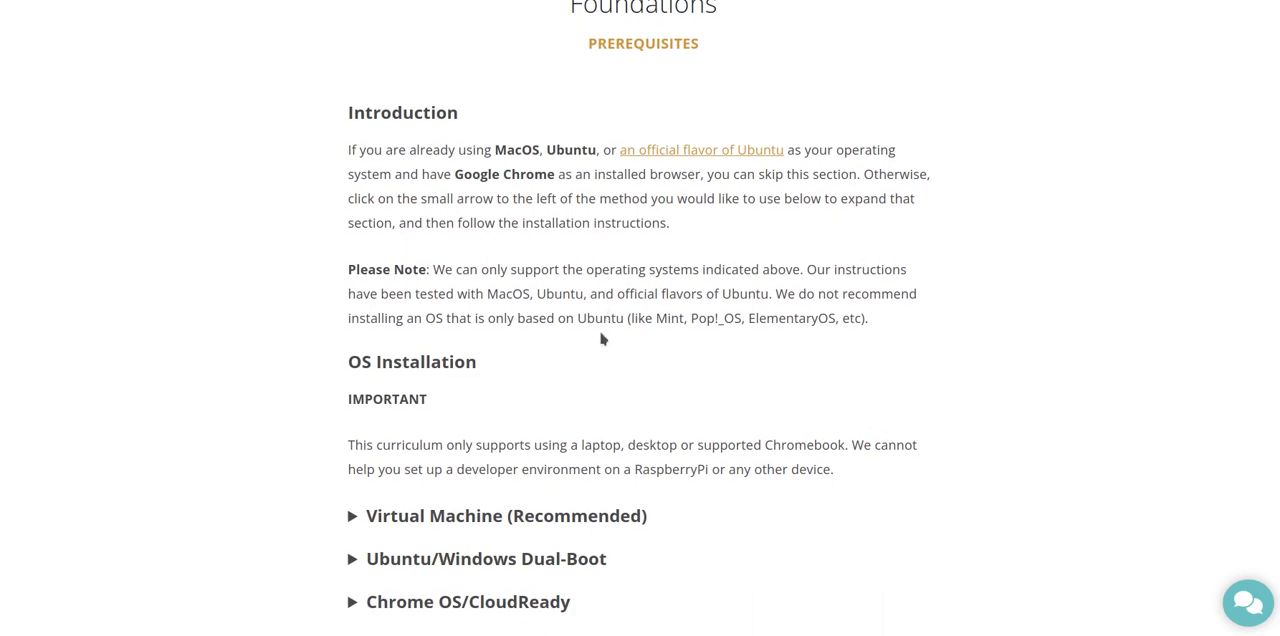
mouse_move(634, 290)
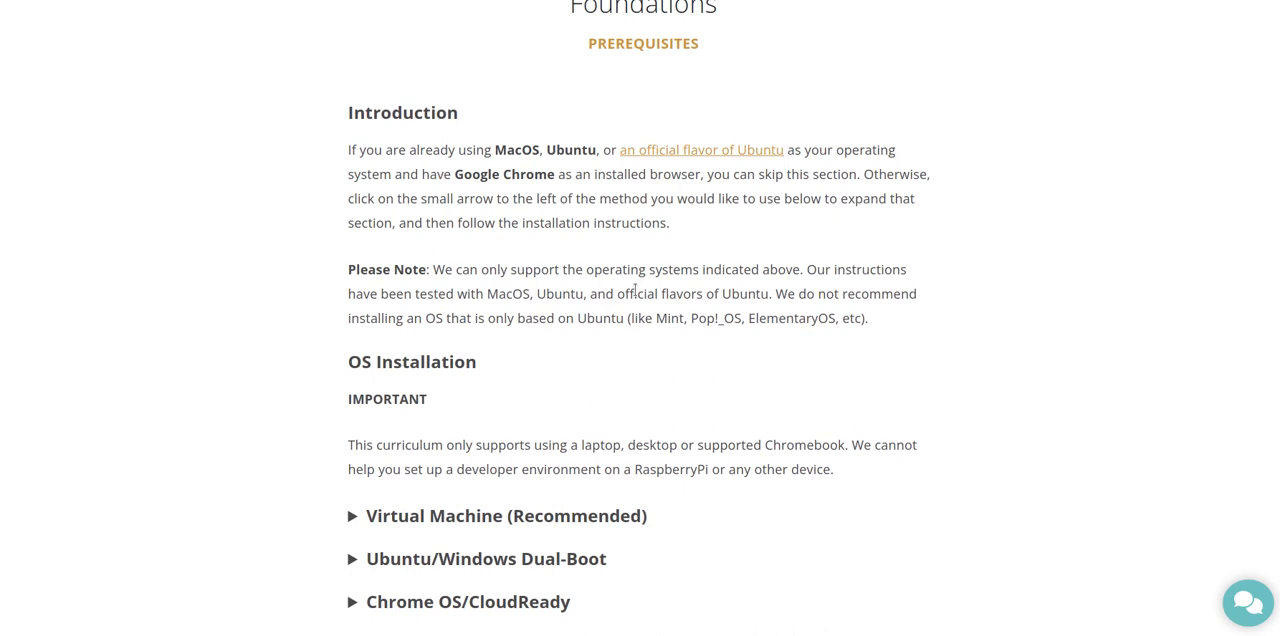
mouse_move(1207, 474)
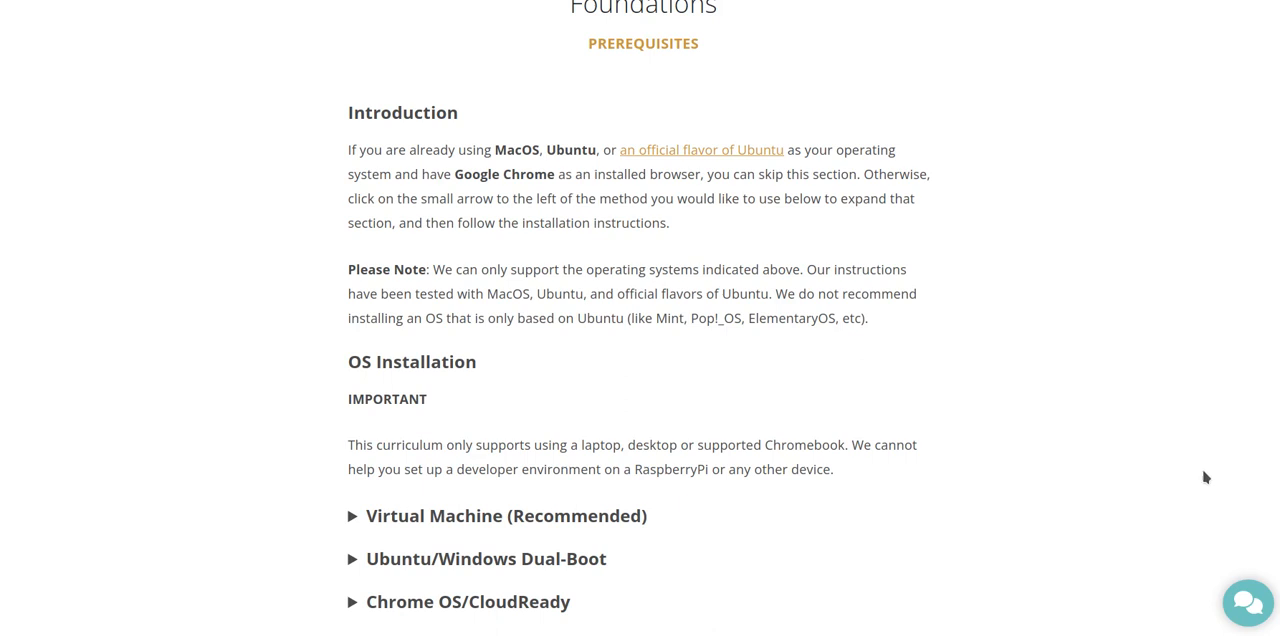
mouse_move(1220, 491)
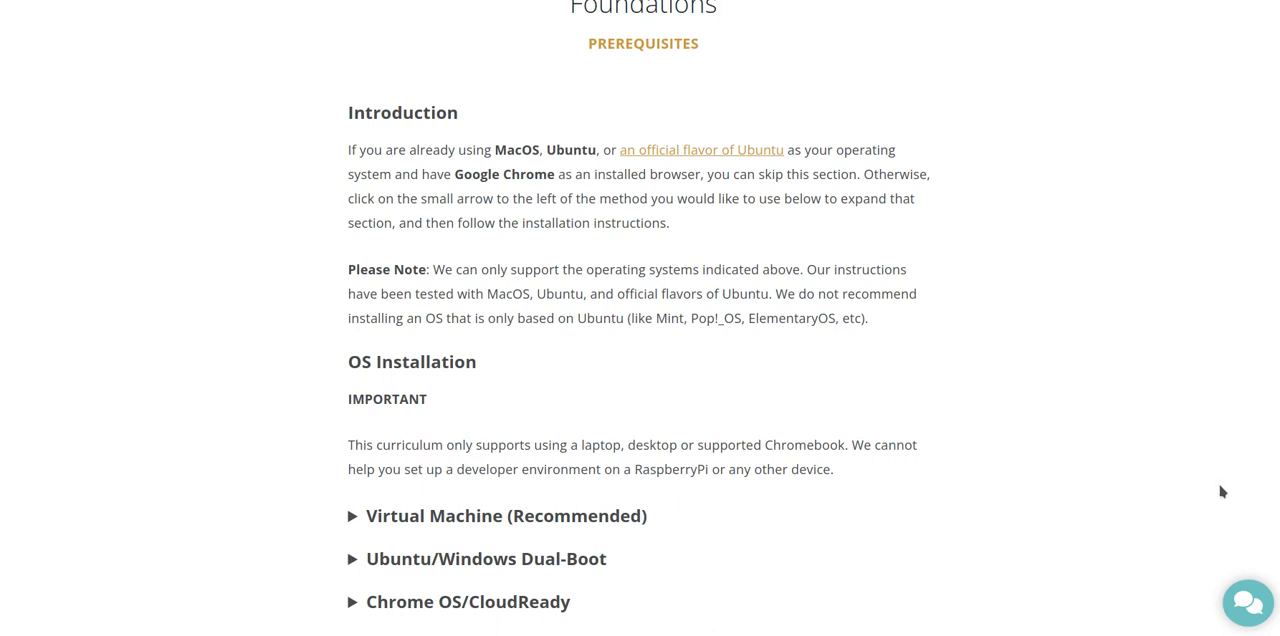
scroll("down", 3)
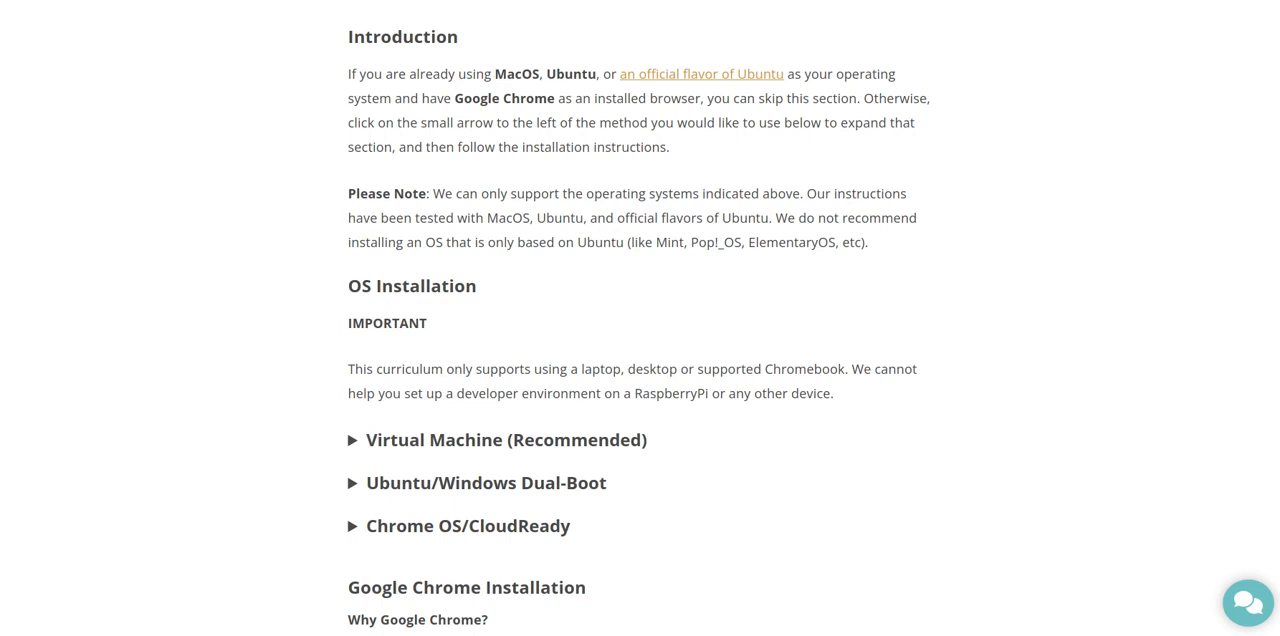
mouse_move(1270, 458)
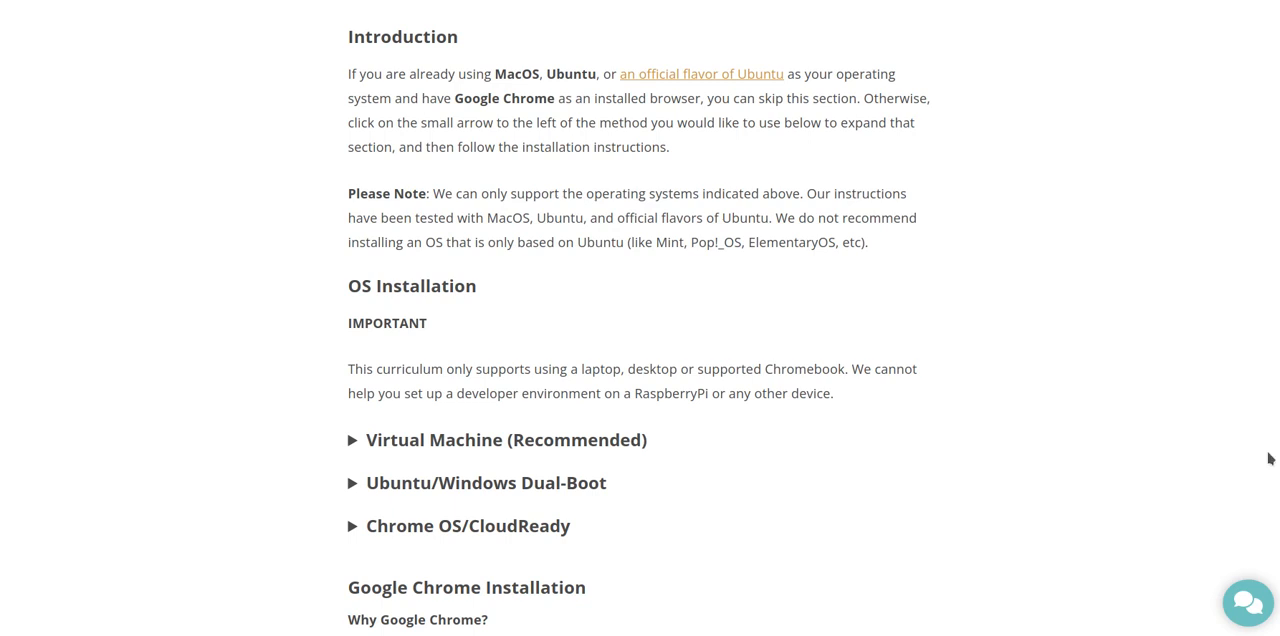
scroll("down", 3)
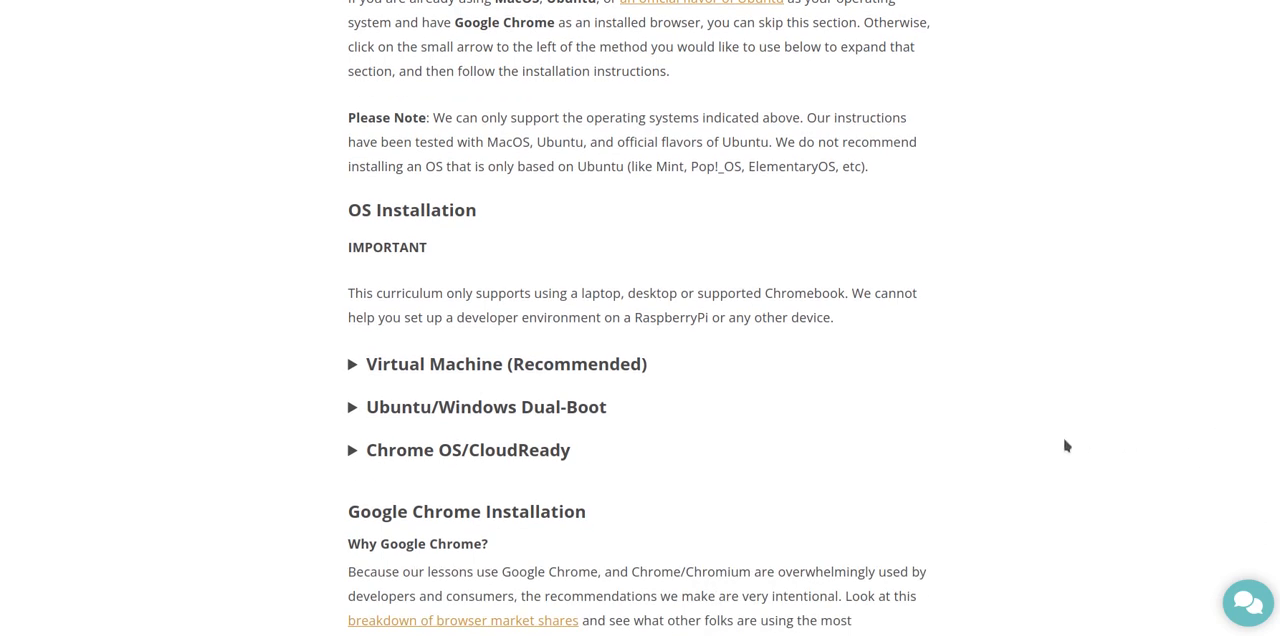
mouse_move(531, 310)
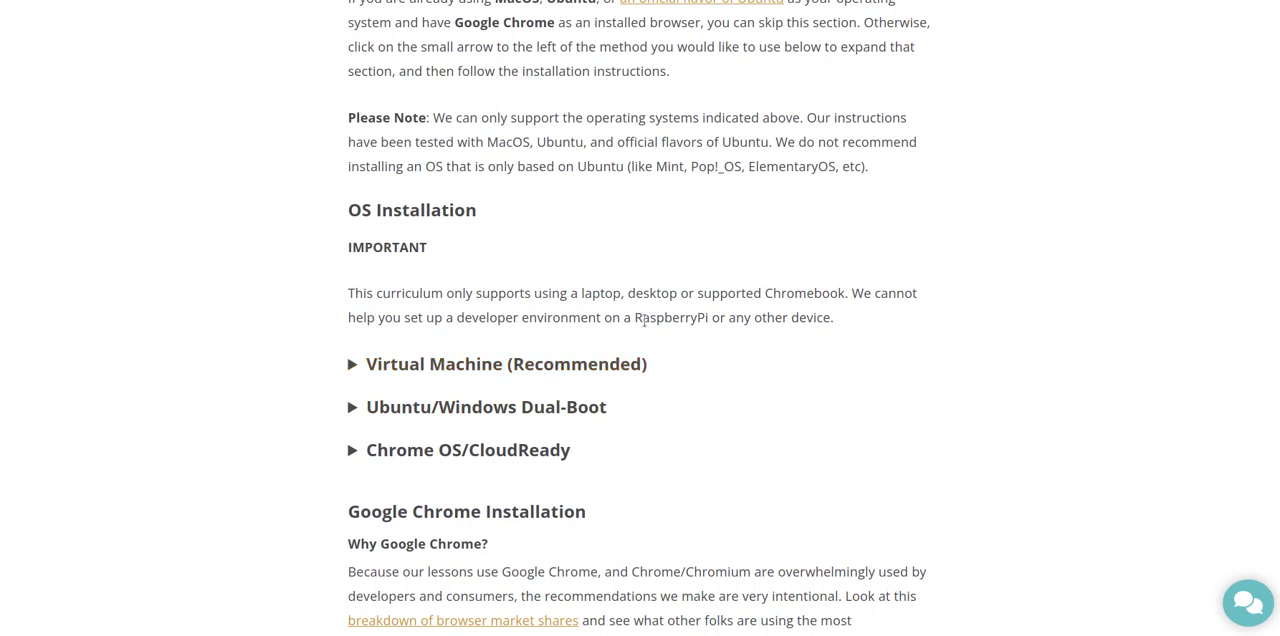
mouse_move(1207, 457)
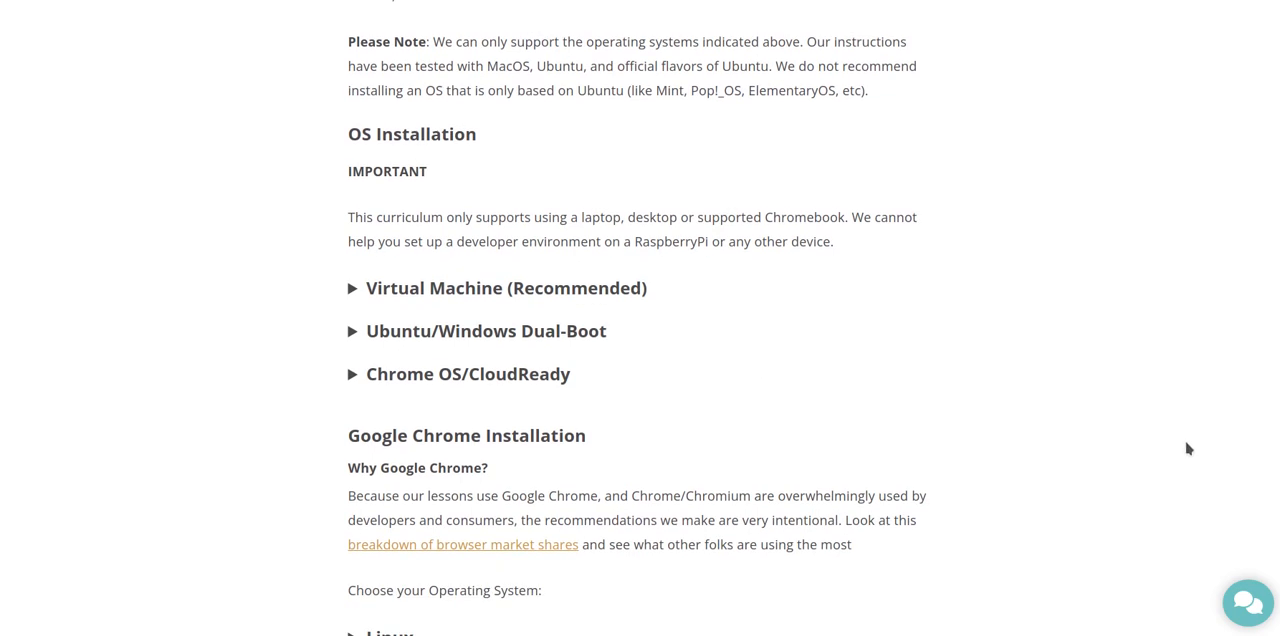
mouse_move(1148, 473)
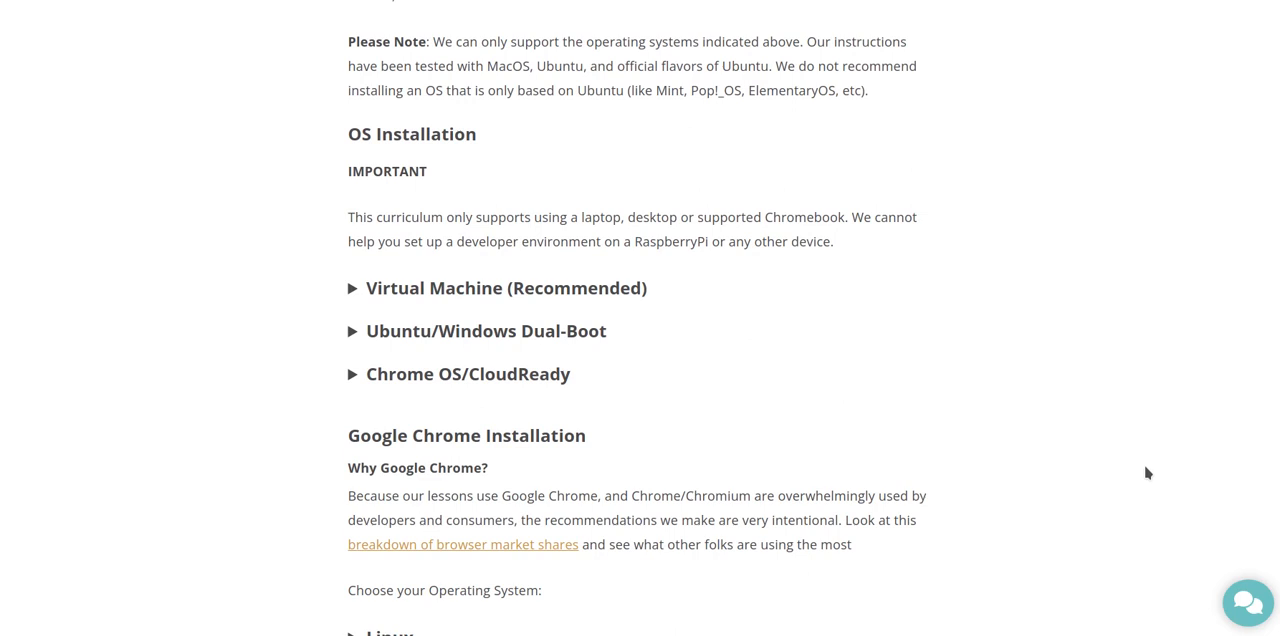
double_click(647, 241)
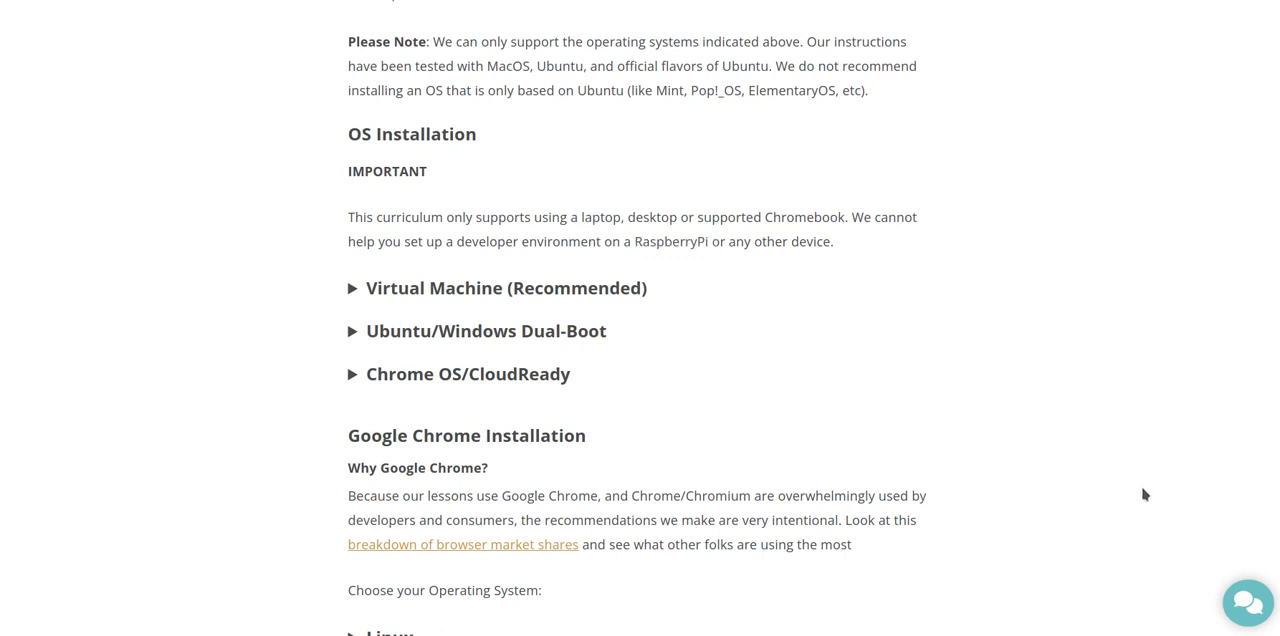
- Scroll down to the Linux and MacOS sections under Choose your Operating System
scroll("down", 3)
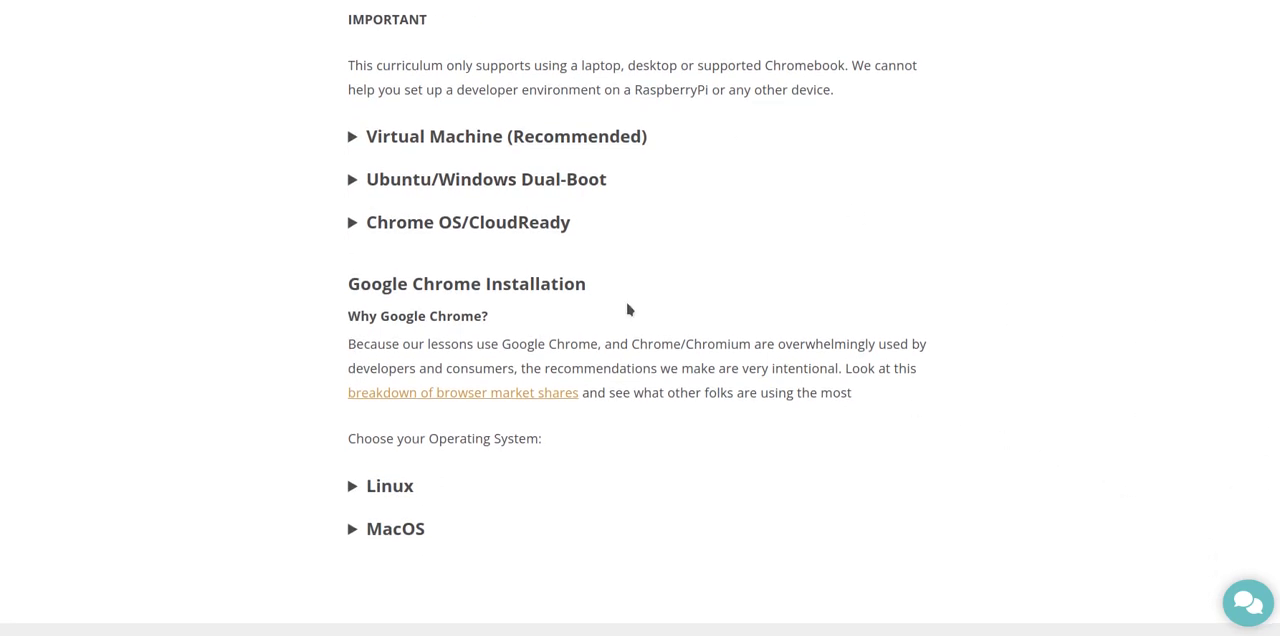
mouse_move(485, 179)
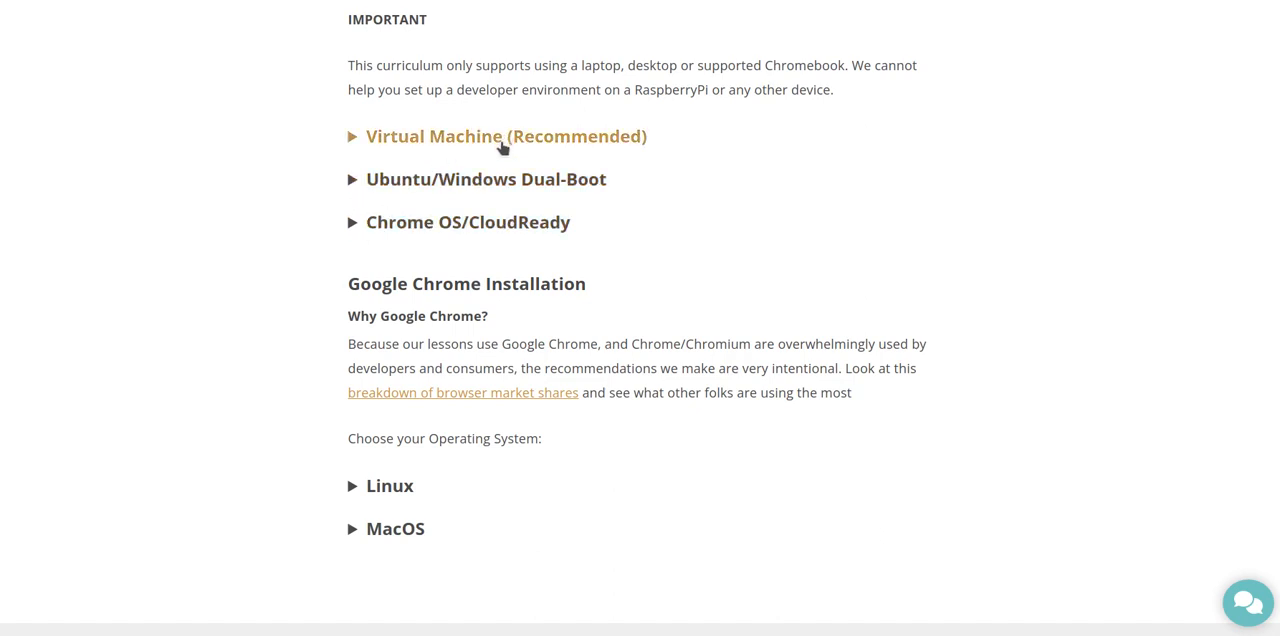
mouse_move(468, 222)
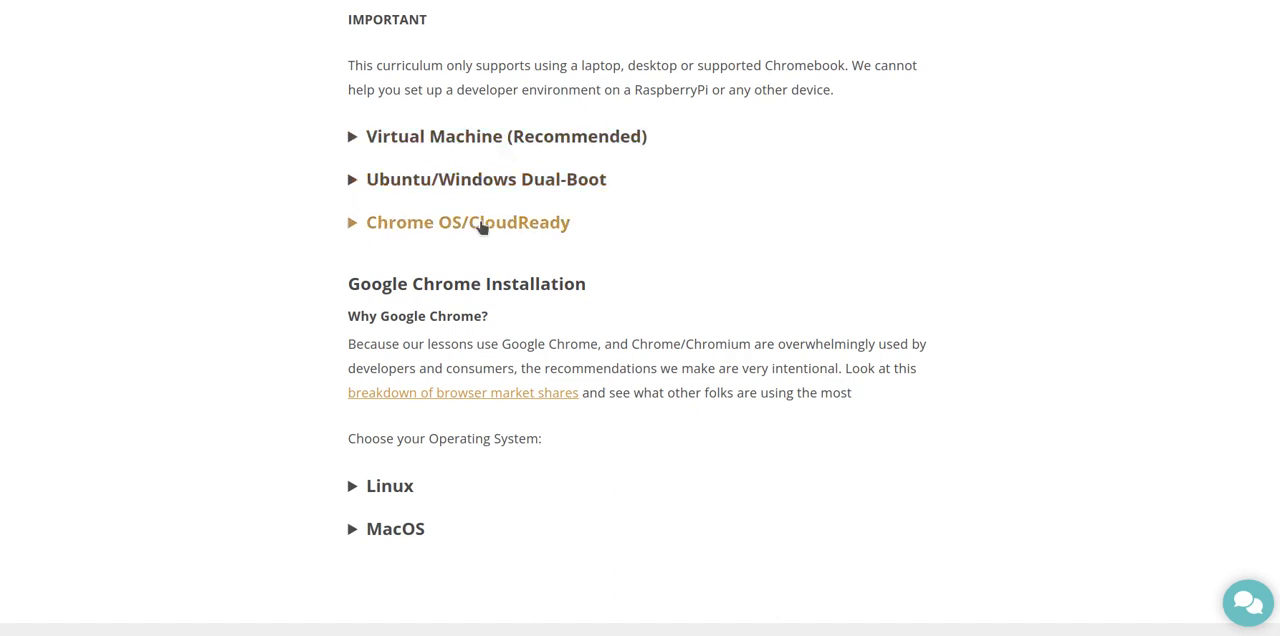
scroll("down", 3)
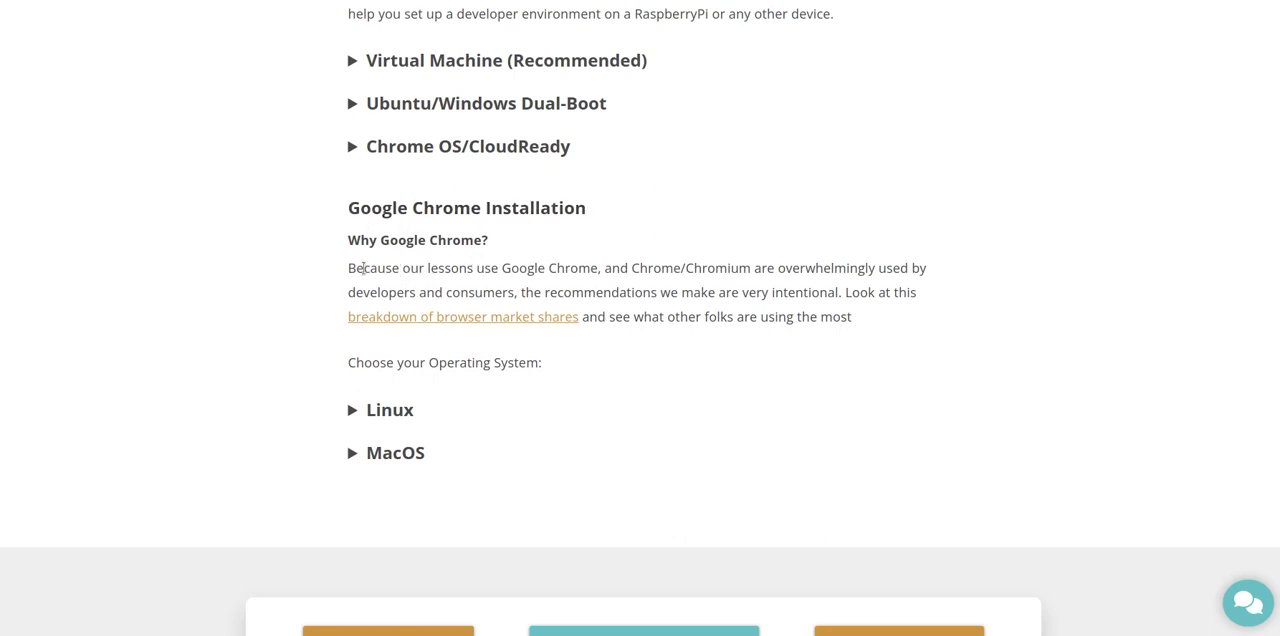
mouse_move(530, 289)
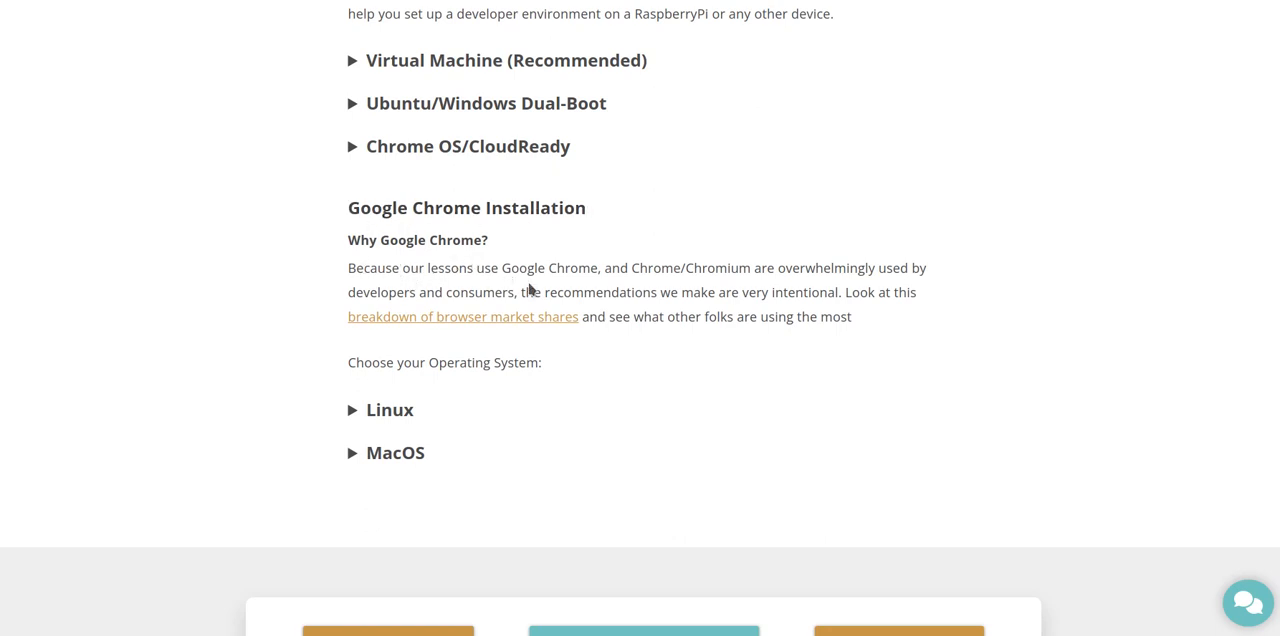
mouse_move(1251, 435)
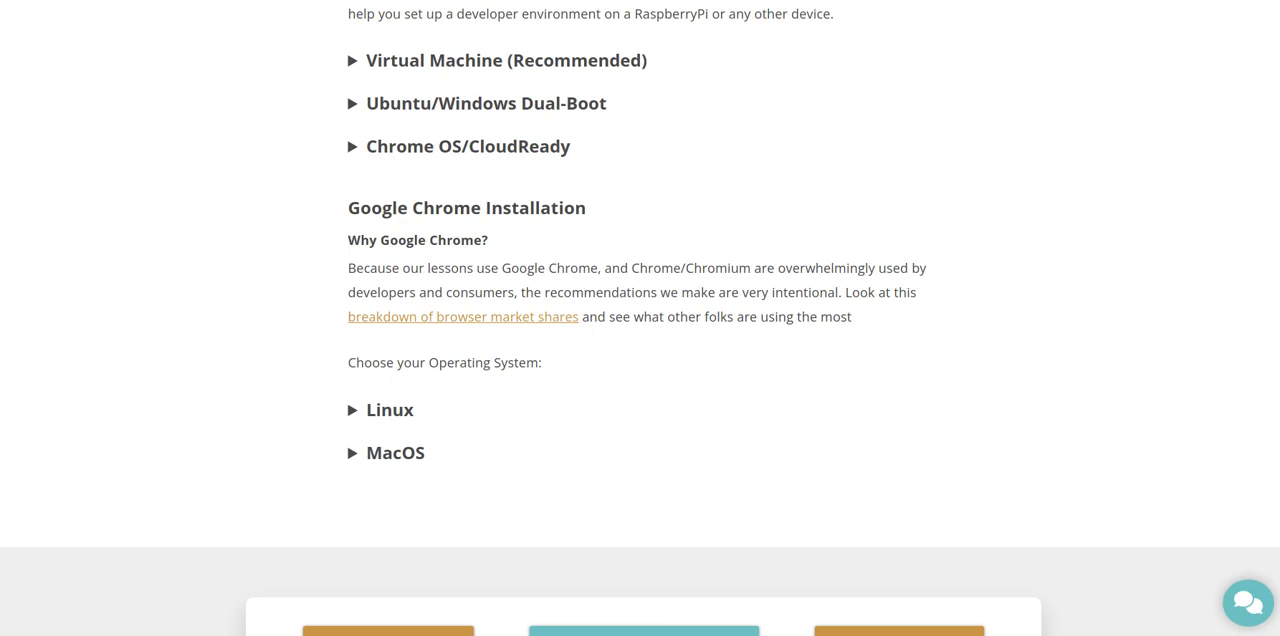
mouse_move(534, 347)
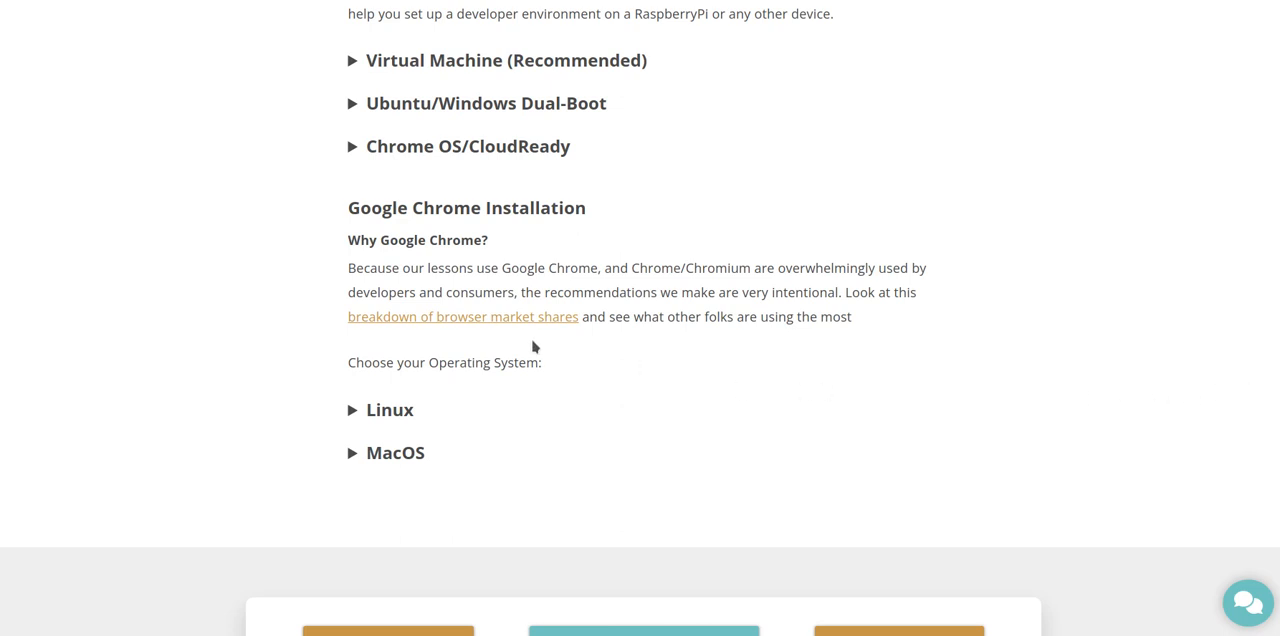
mouse_move(518, 342)
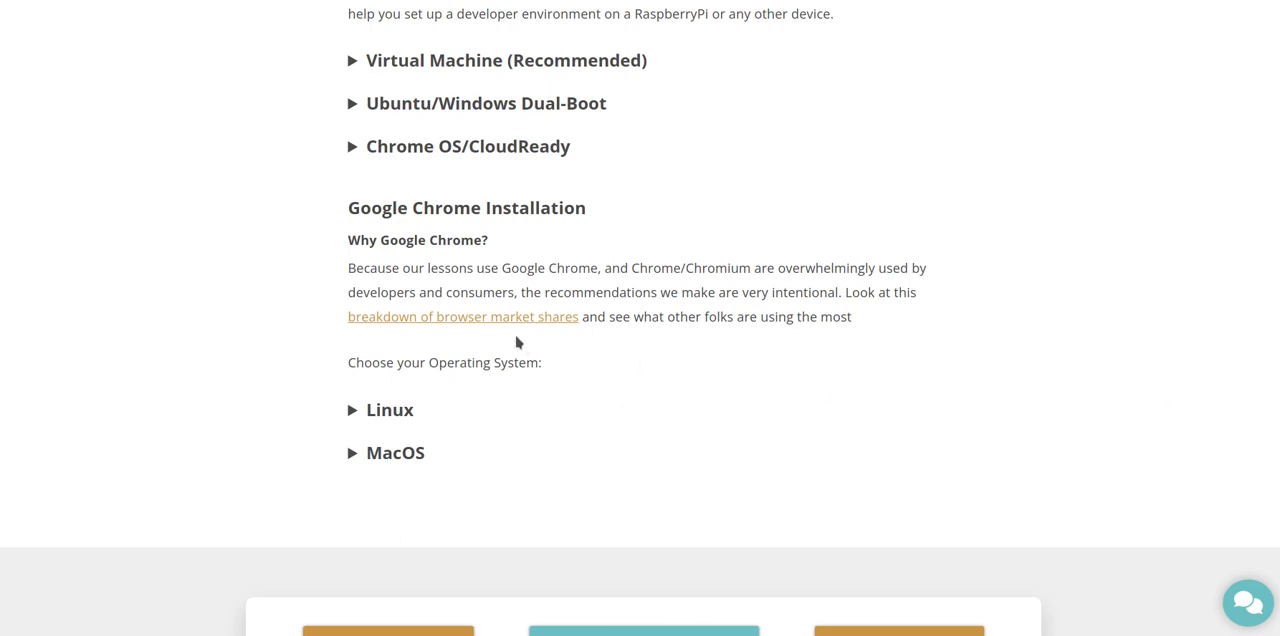
mouse_move(531, 338)
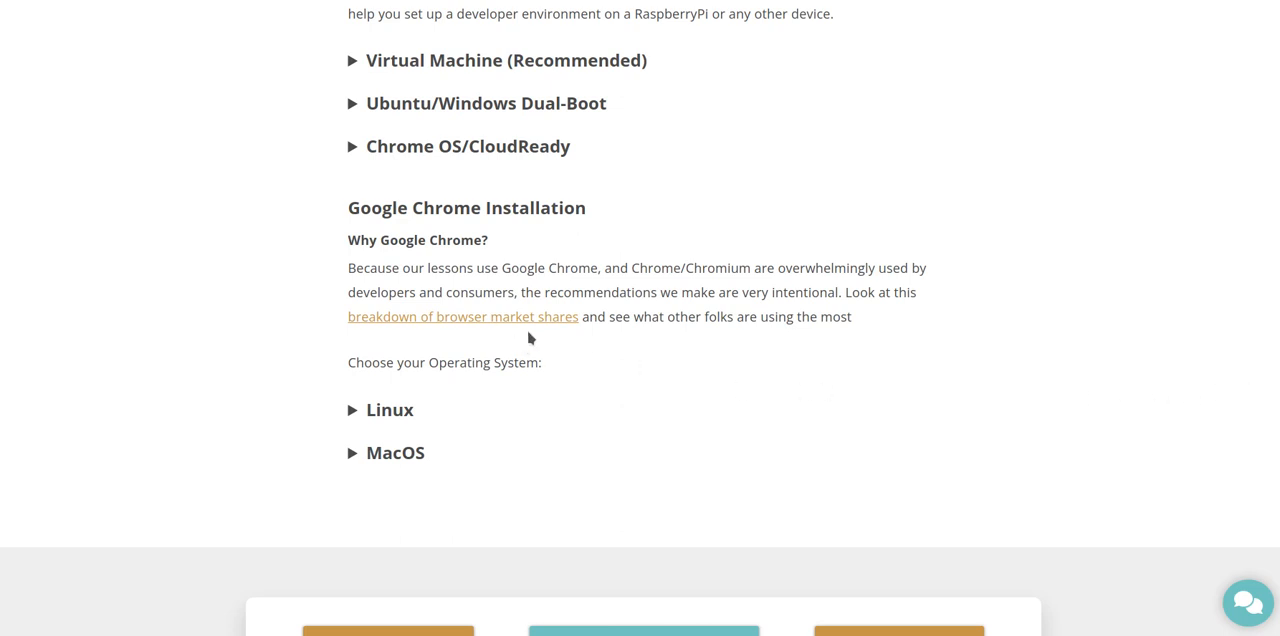
mouse_move(389, 410)
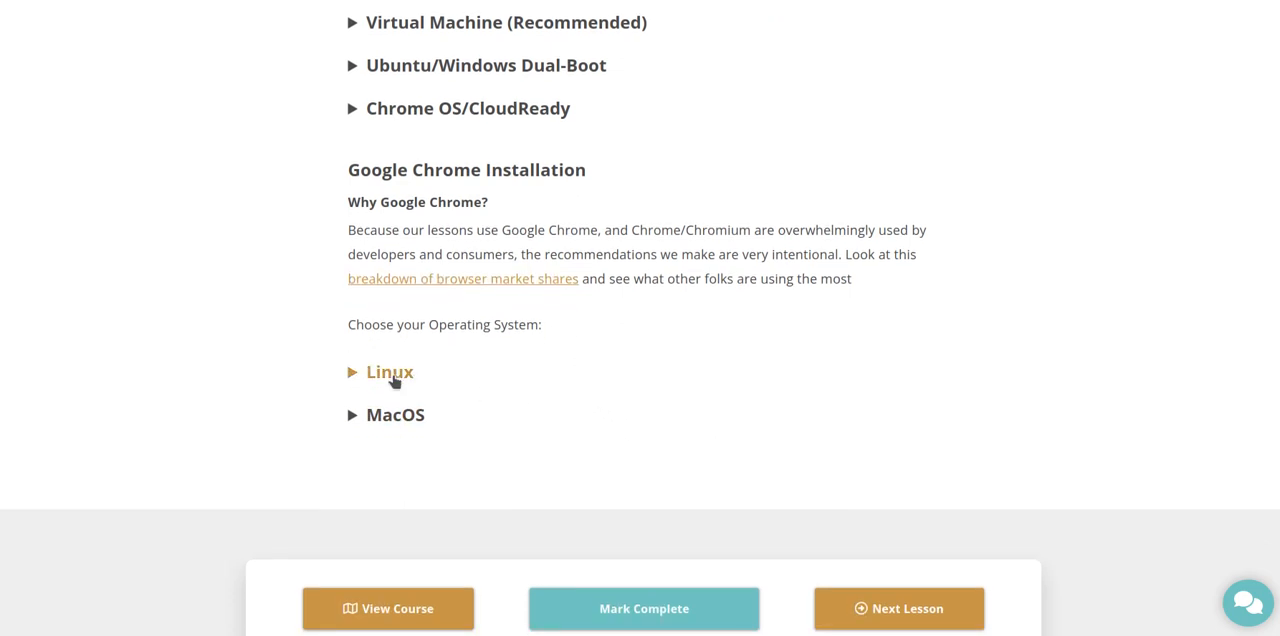
left_click(462, 278)
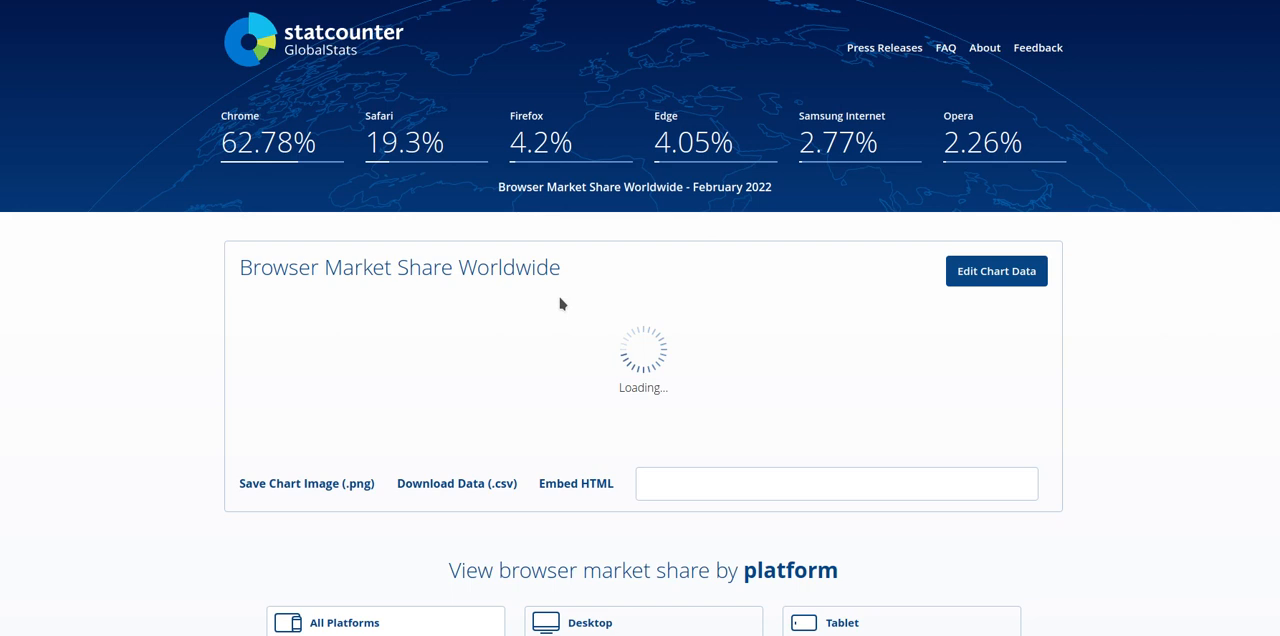
mouse_move(264, 161)
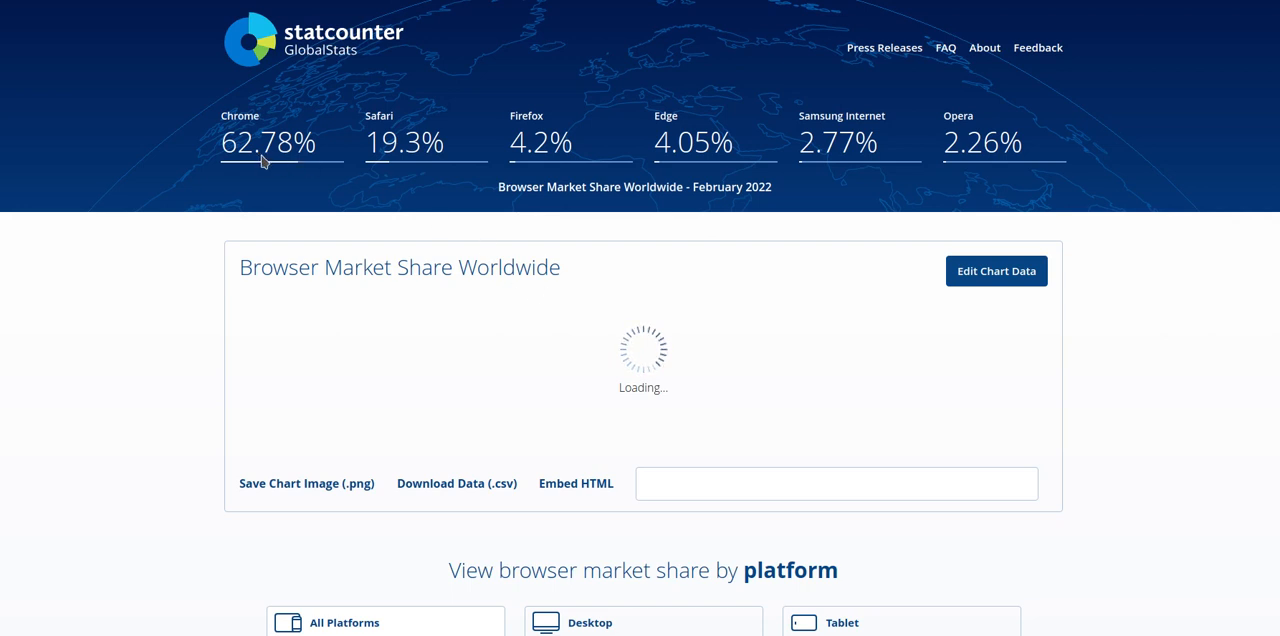
mouse_move(461, 163)
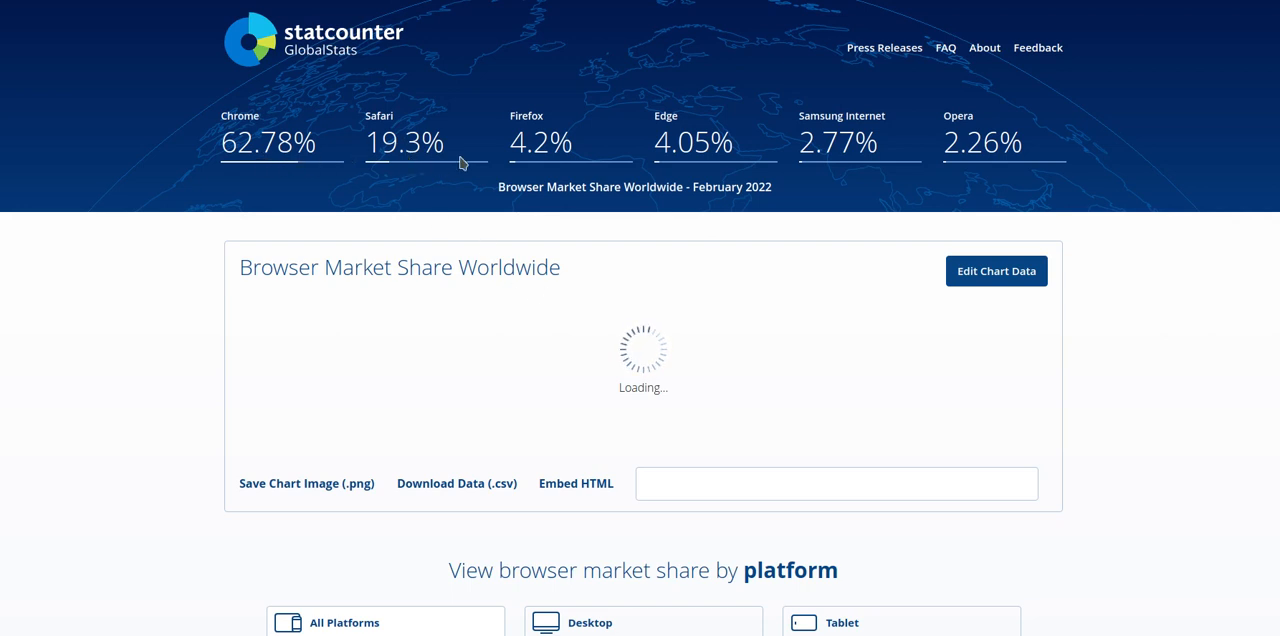
mouse_move(542, 163)
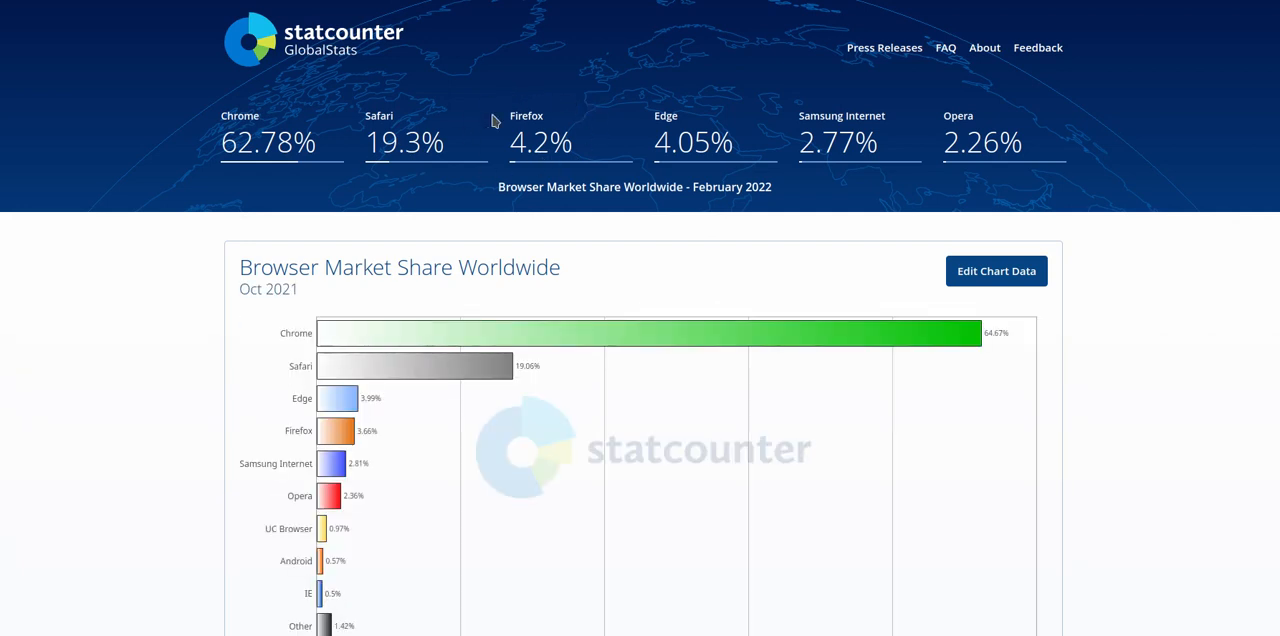
mouse_move(588, 148)
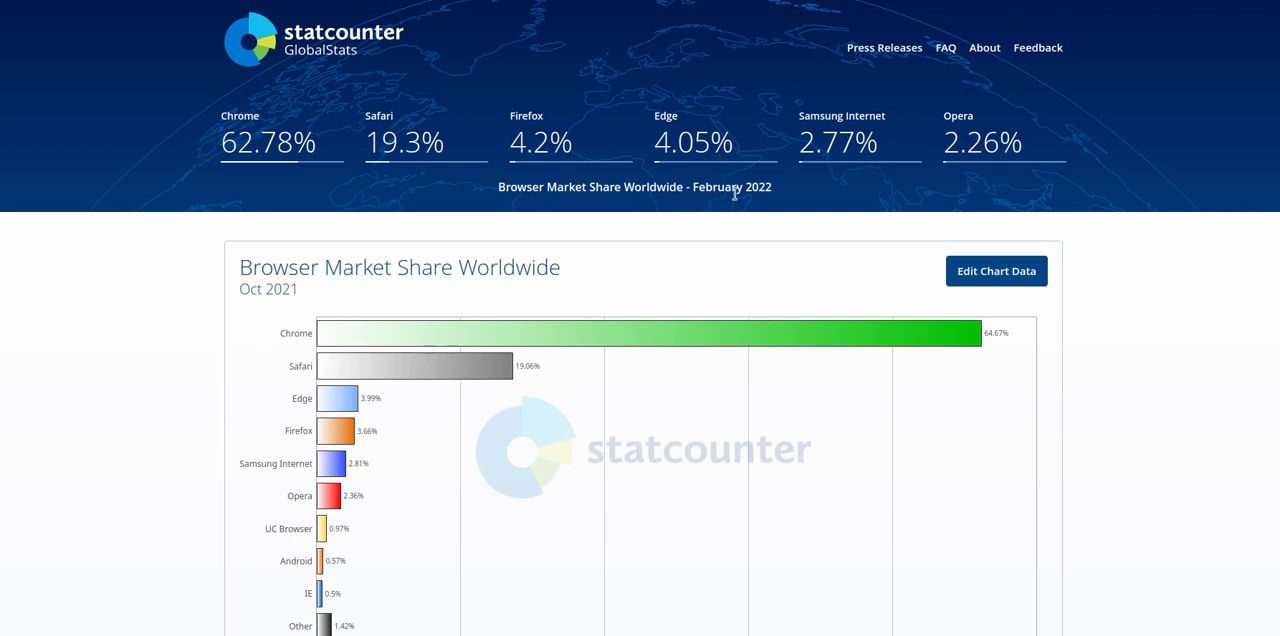
mouse_move(855, 166)
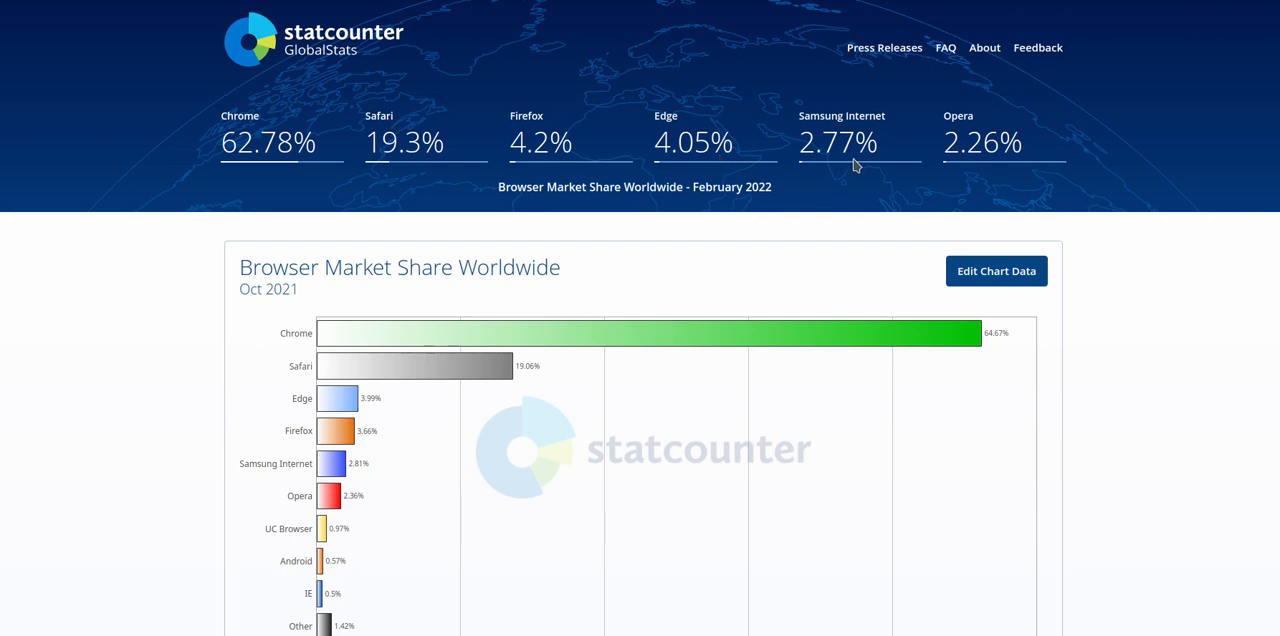
mouse_move(1015, 163)
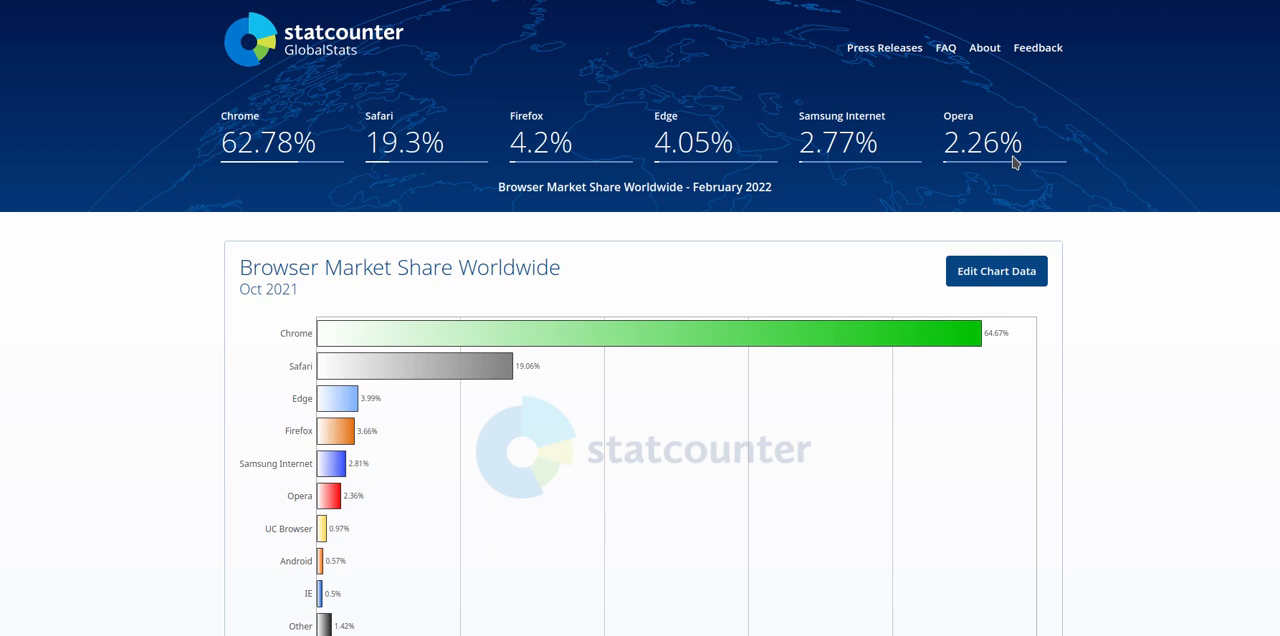
scroll("down", 3)
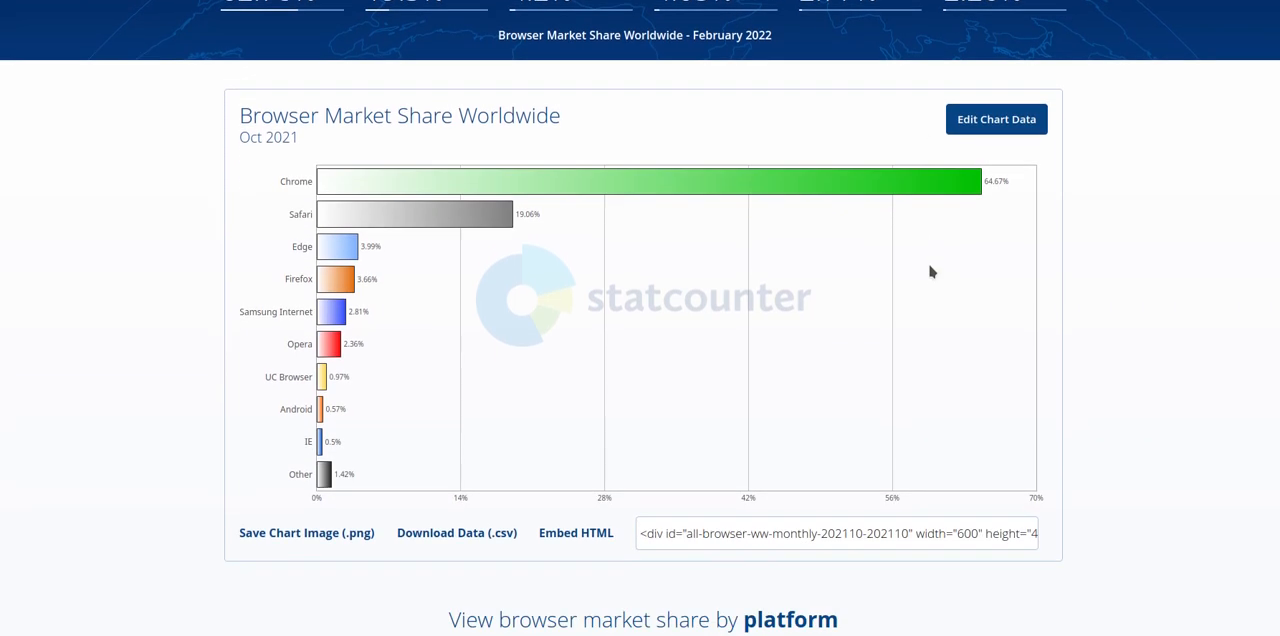
scroll("down", 3)
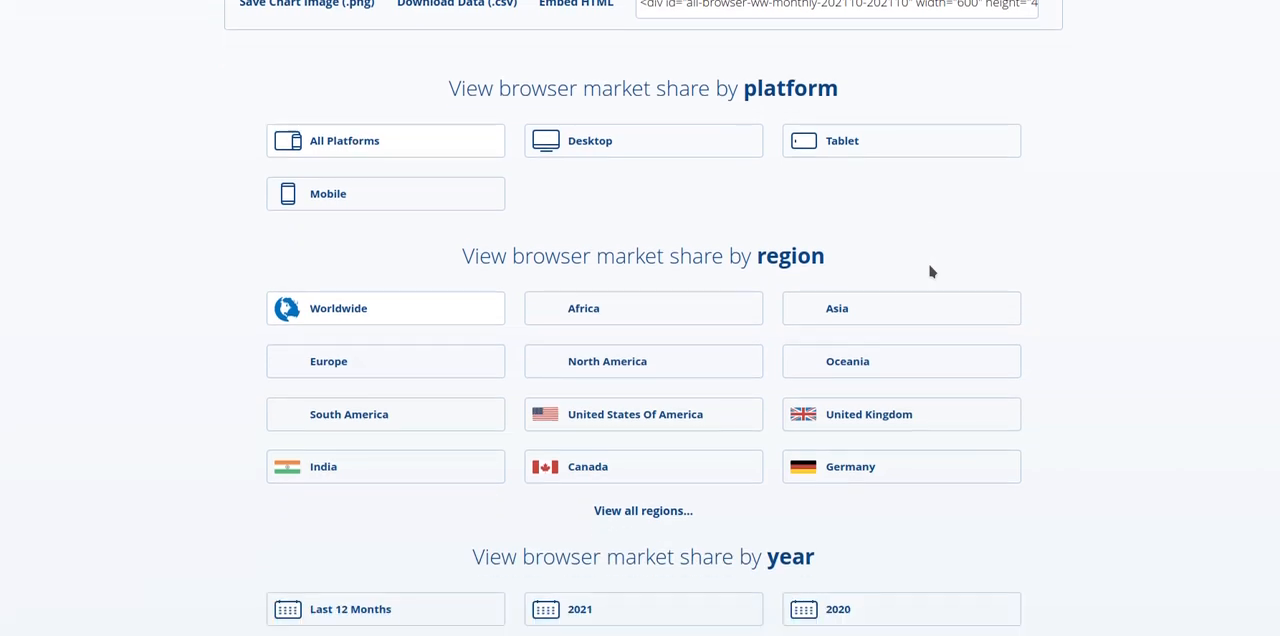
scroll("down", 3)
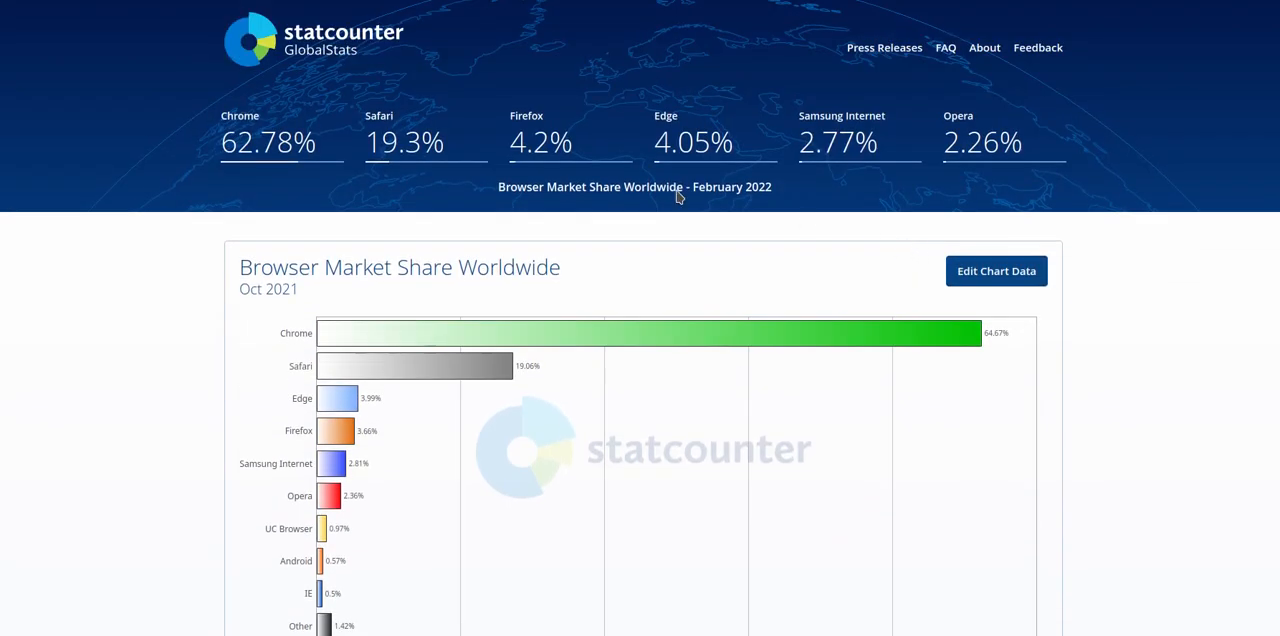
mouse_move(756, 95)
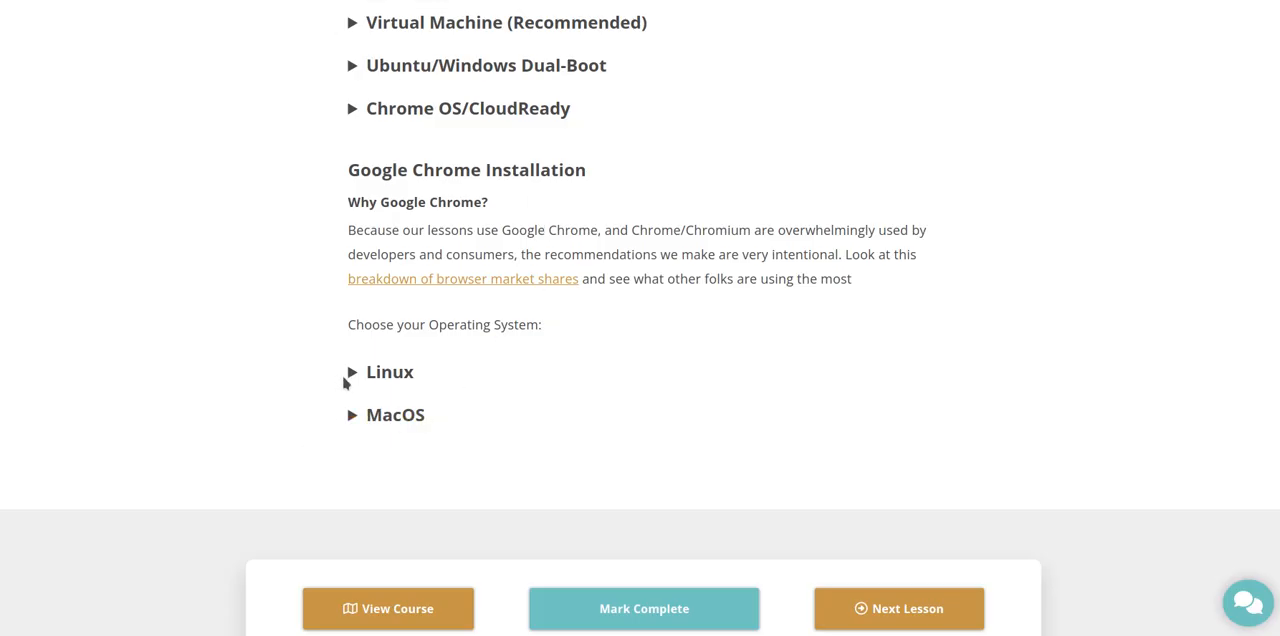
- Expand the Linux section and read its four Chrome install commands, selecting the package file name
left_click(389, 371)
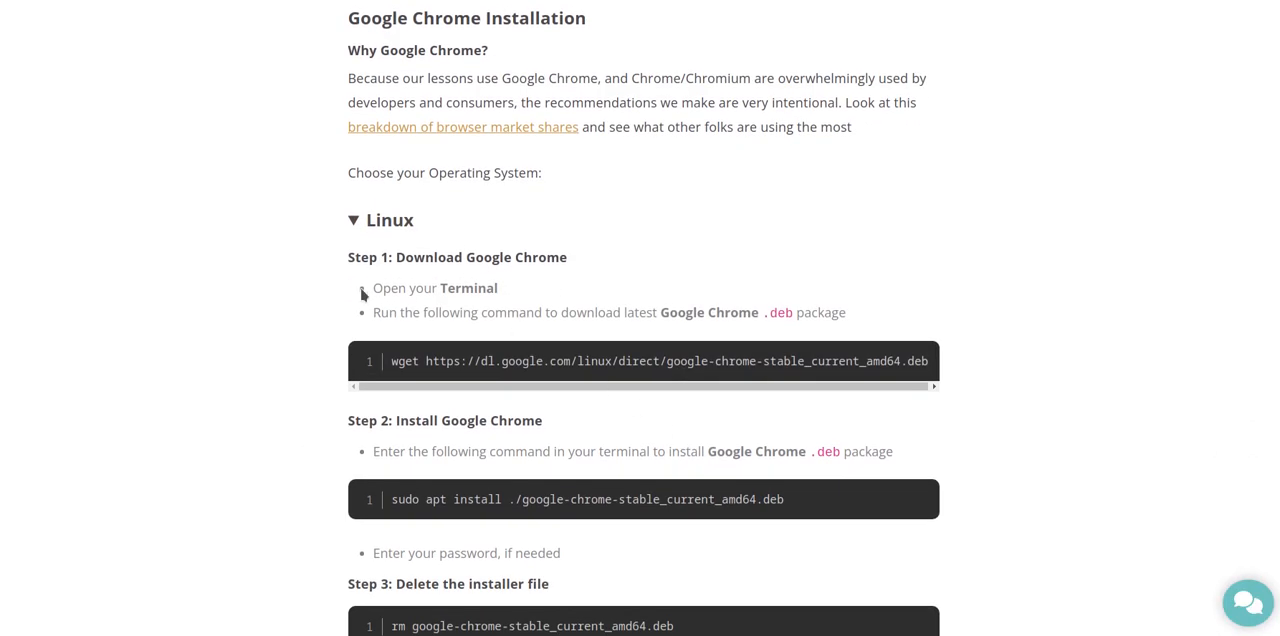
scroll("down", 3)
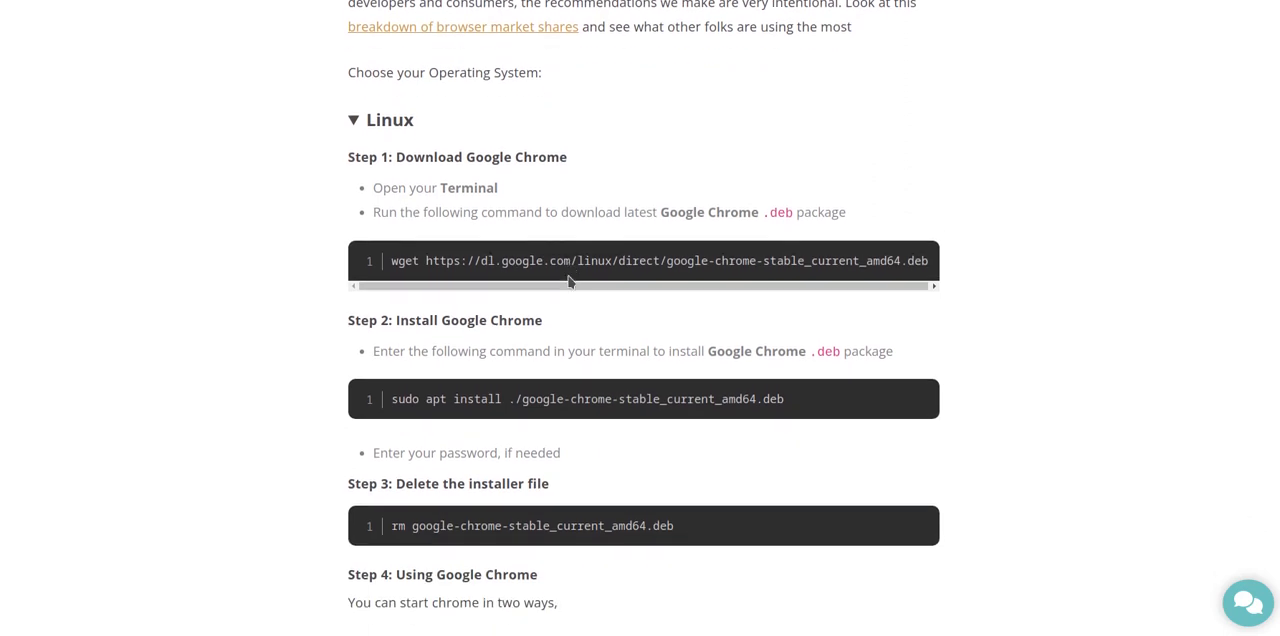
scroll("down", 3)
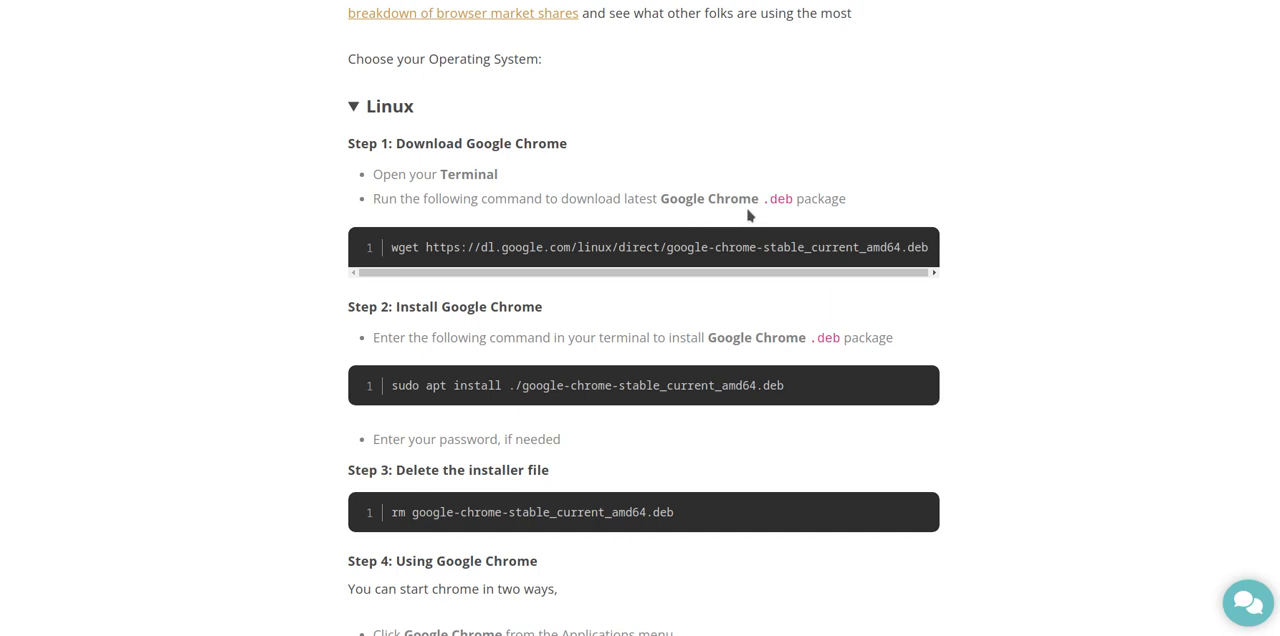
mouse_move(807, 211)
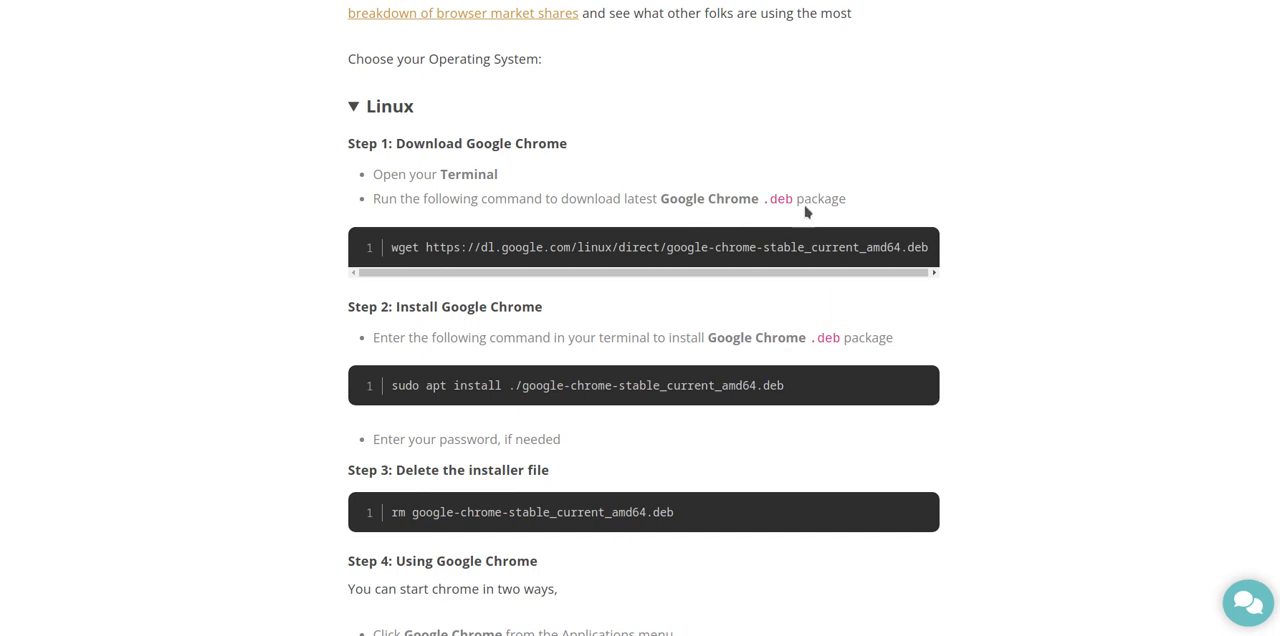
scroll("down", 3)
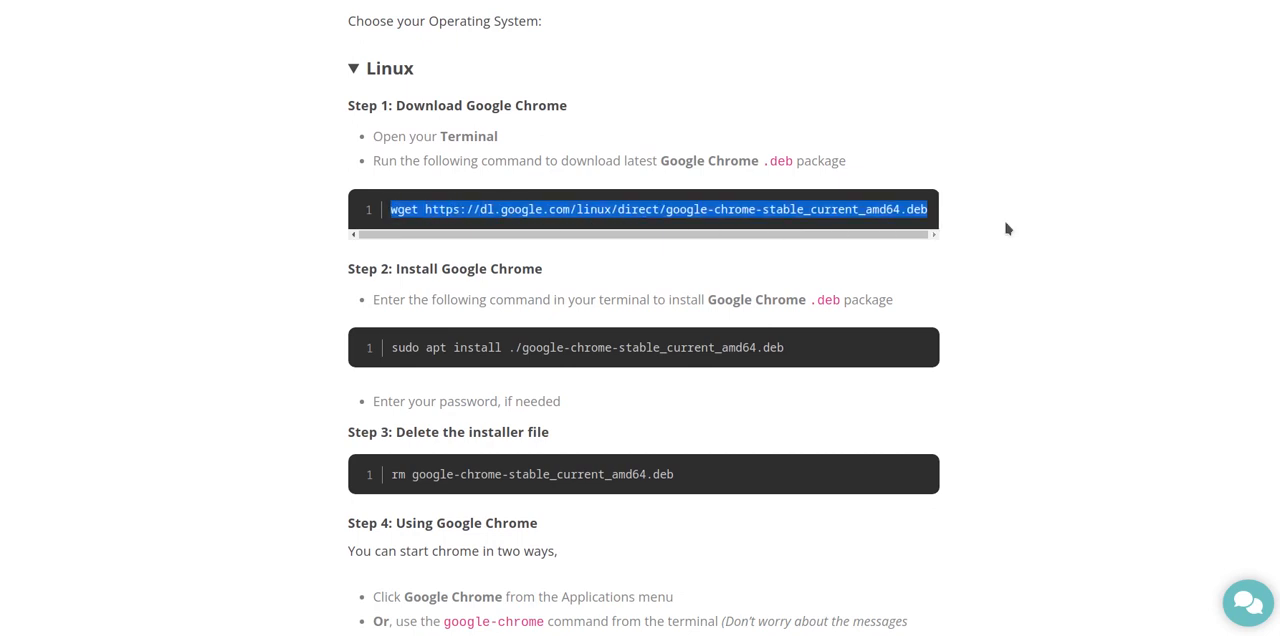
scroll("down", 3)
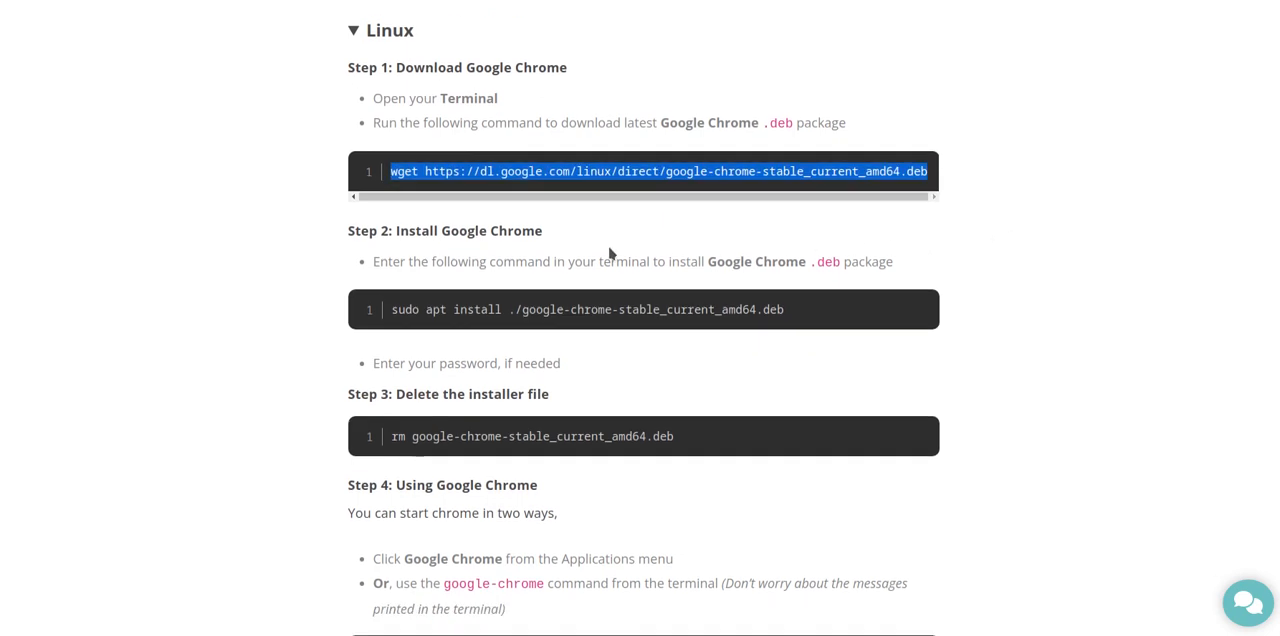
mouse_move(483, 251)
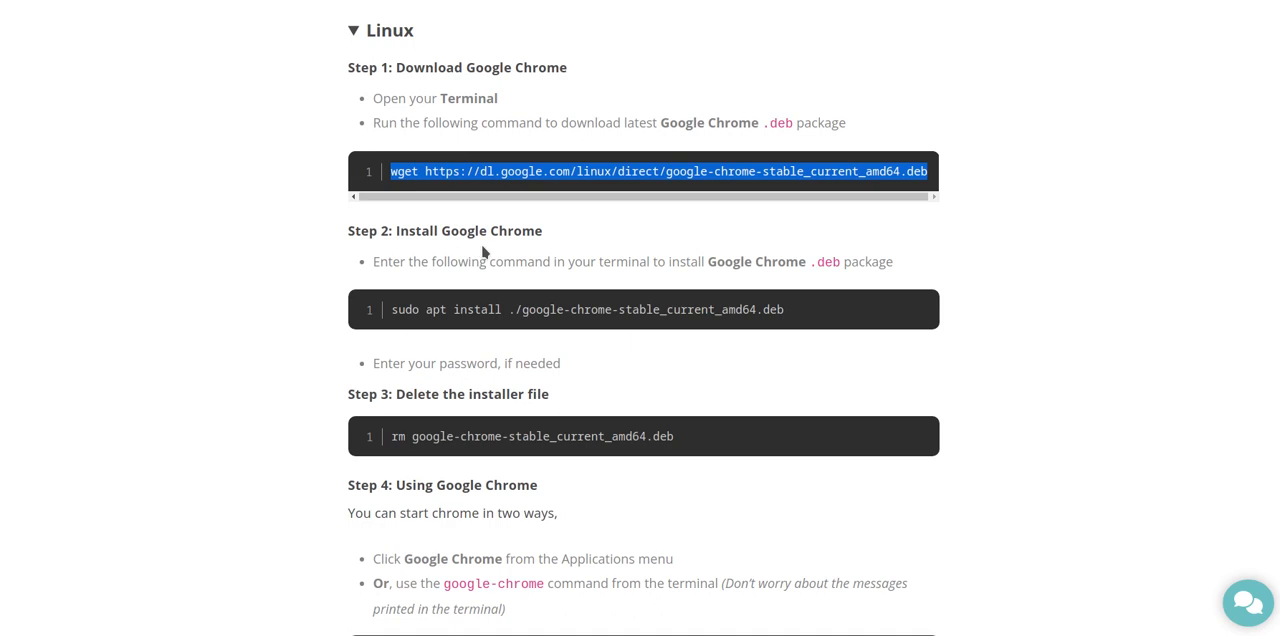
mouse_move(620, 286)
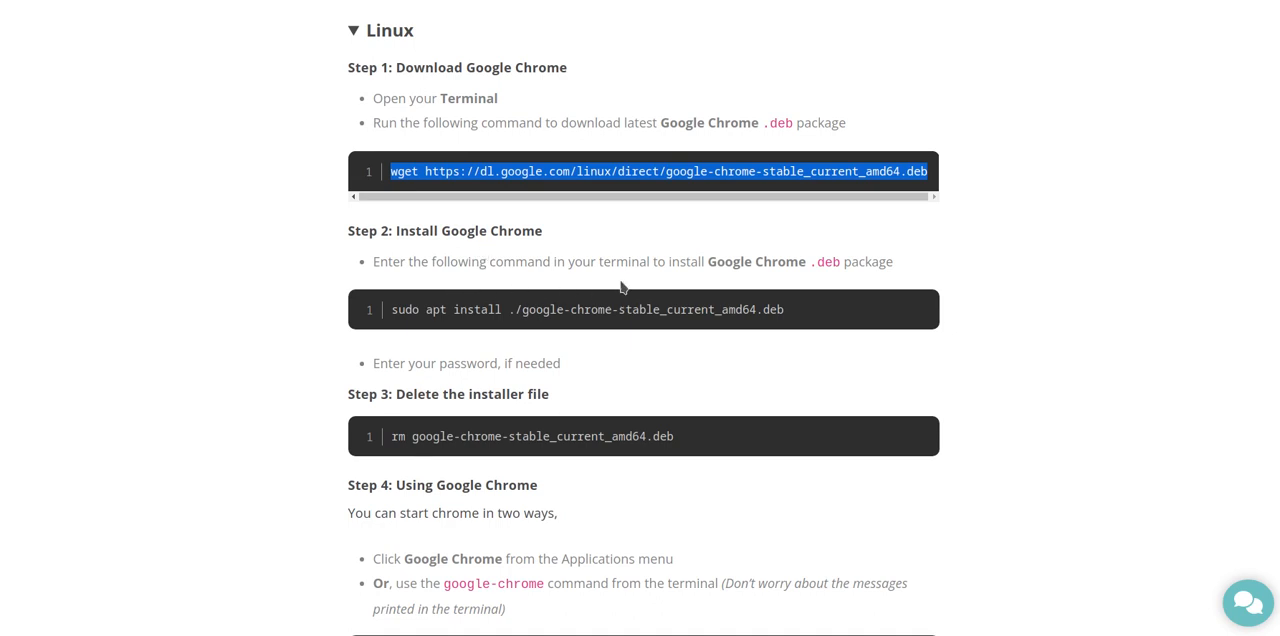
mouse_move(775, 280)
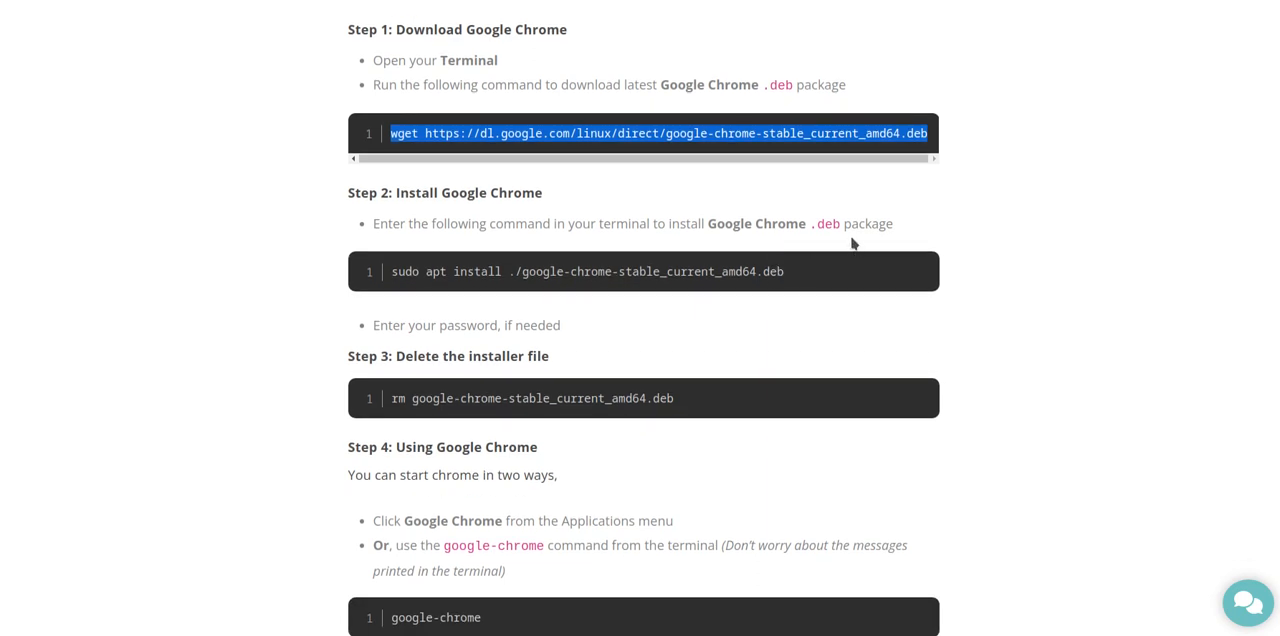
scroll("down", 3)
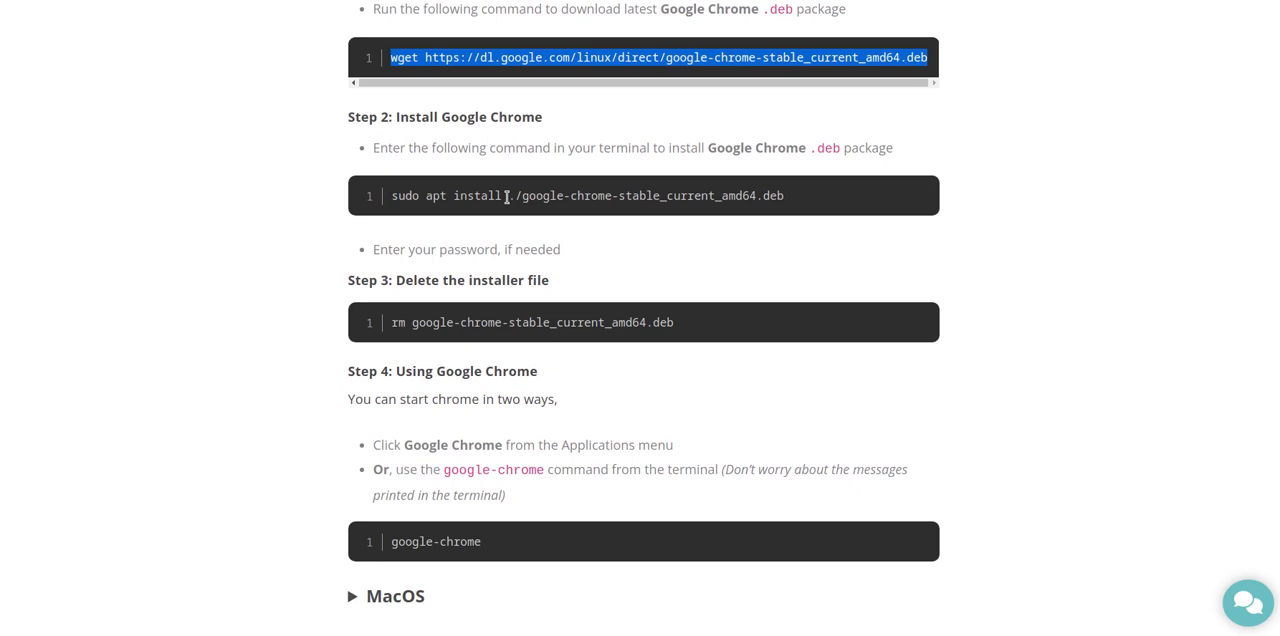
double_click(645, 195)
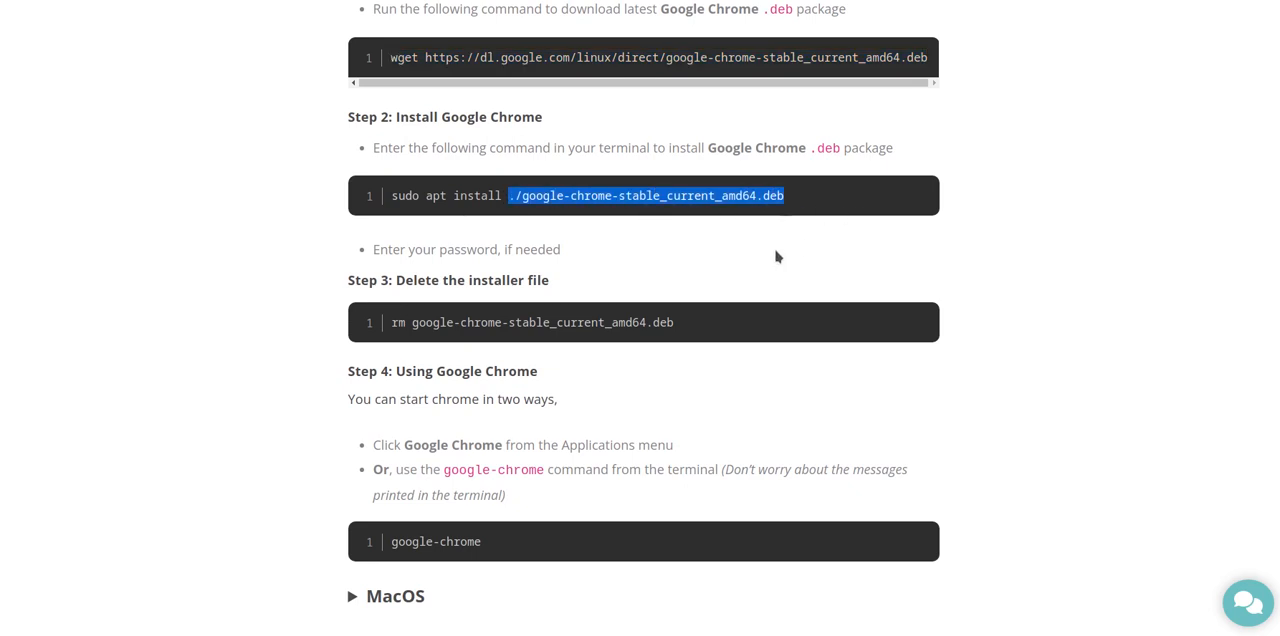
mouse_move(648, 218)
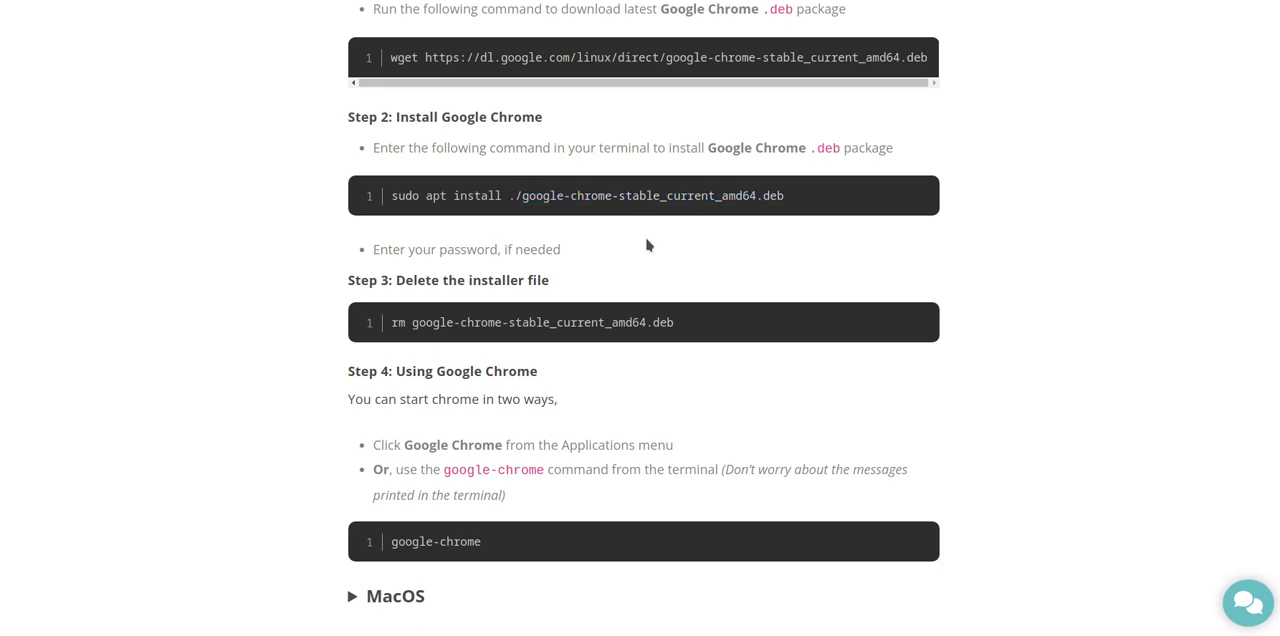
mouse_move(683, 233)
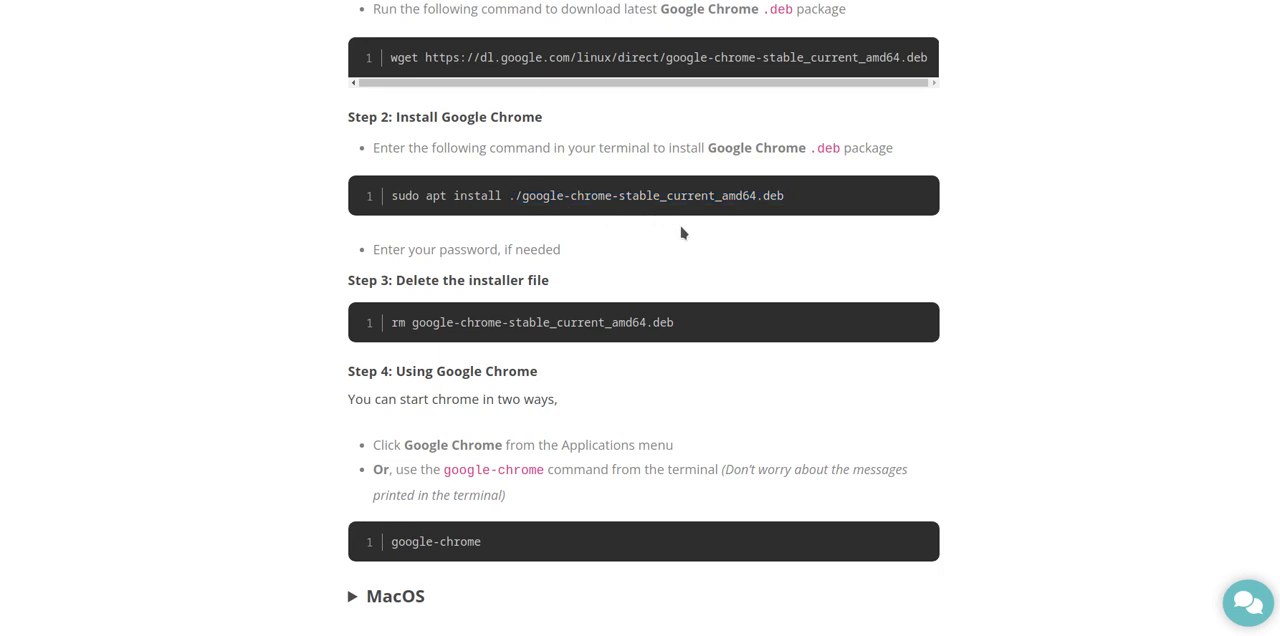
- Scroll past Step 4 and the collapsed MacOS section to the Mark Complete / Next Lesson bar
scroll("down", 3)
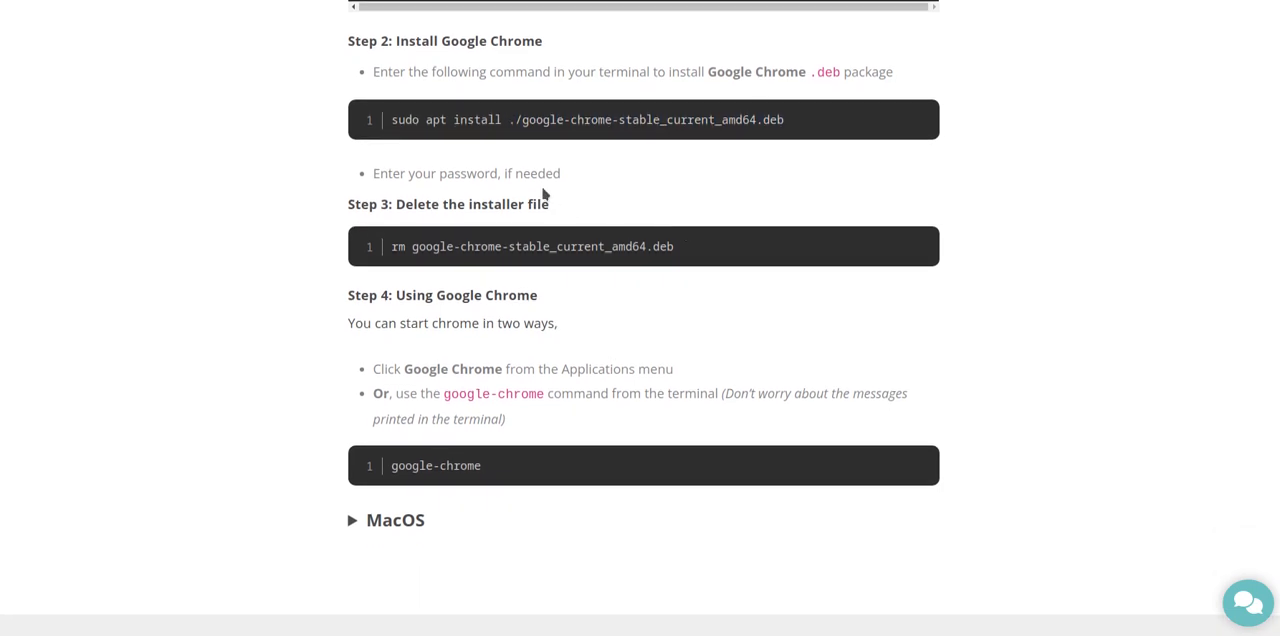
mouse_move(525, 224)
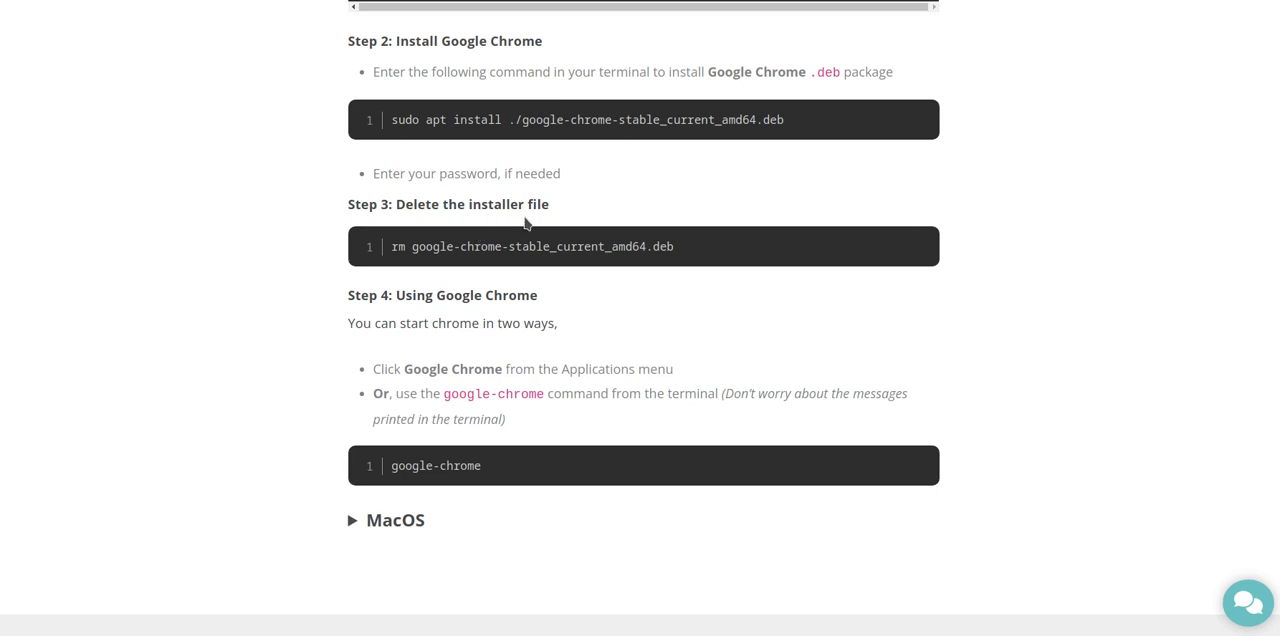
mouse_move(553, 264)
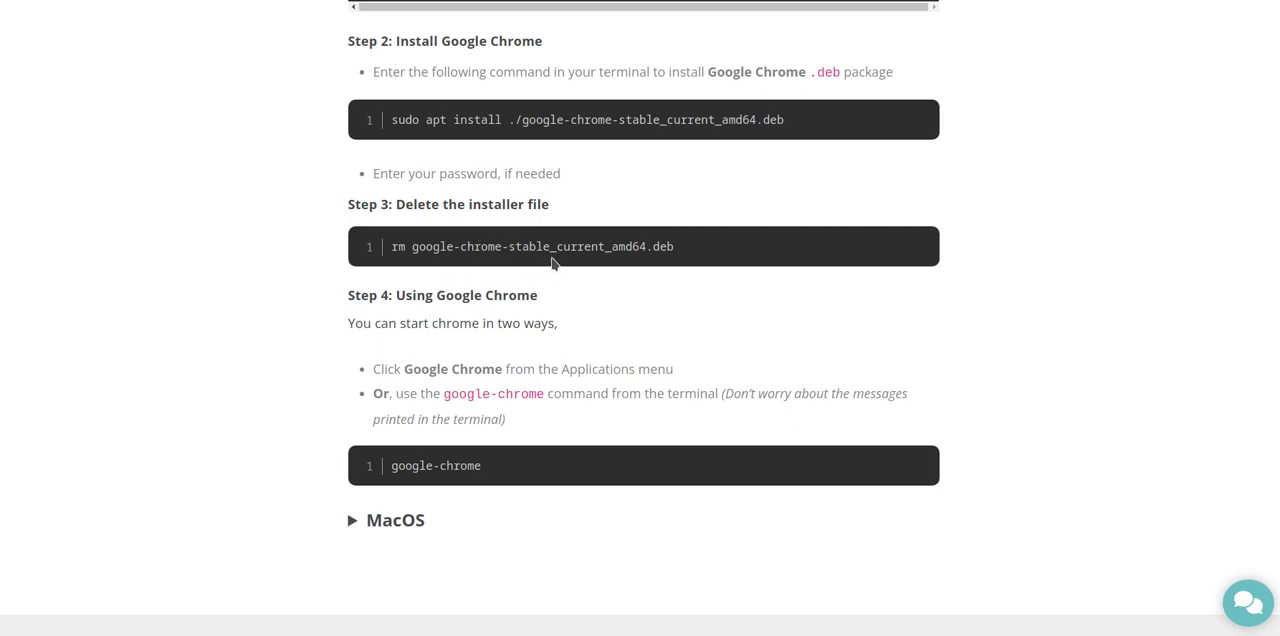
mouse_move(734, 260)
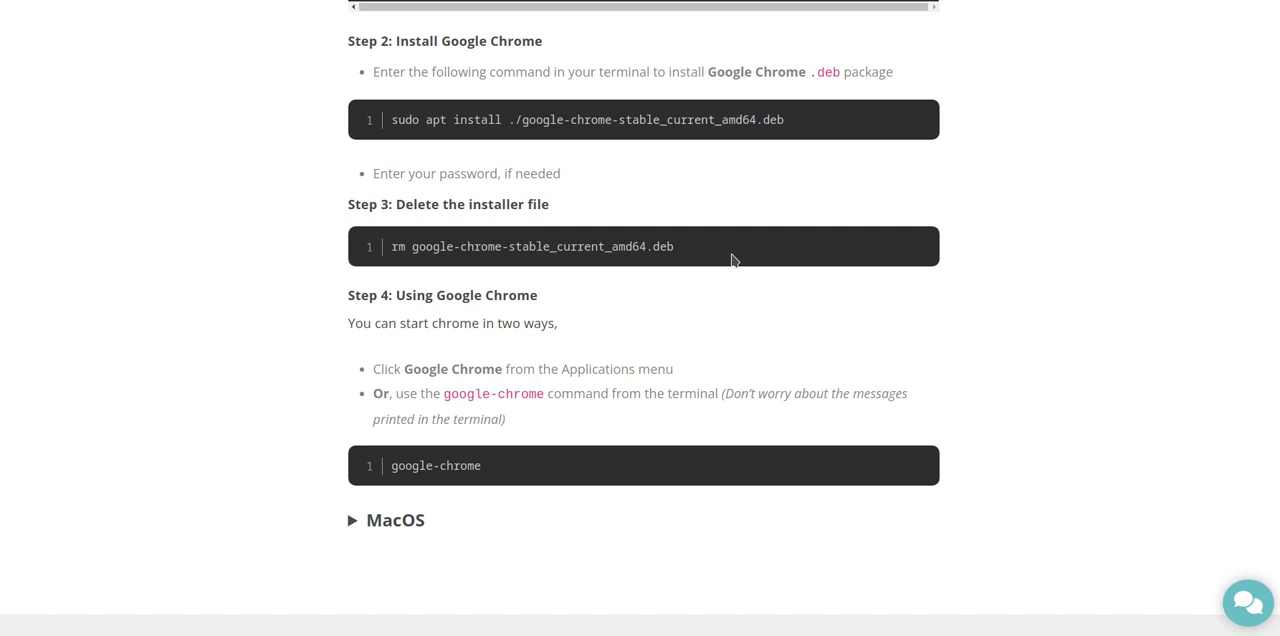
scroll("down", 3)
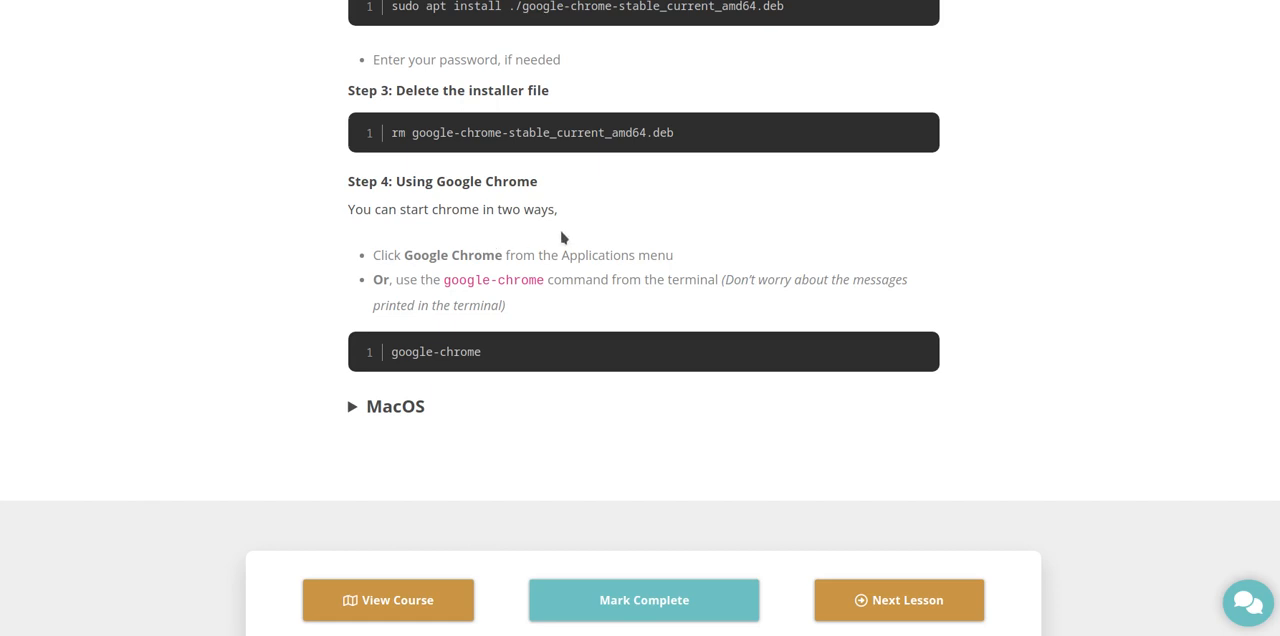
mouse_move(645, 275)
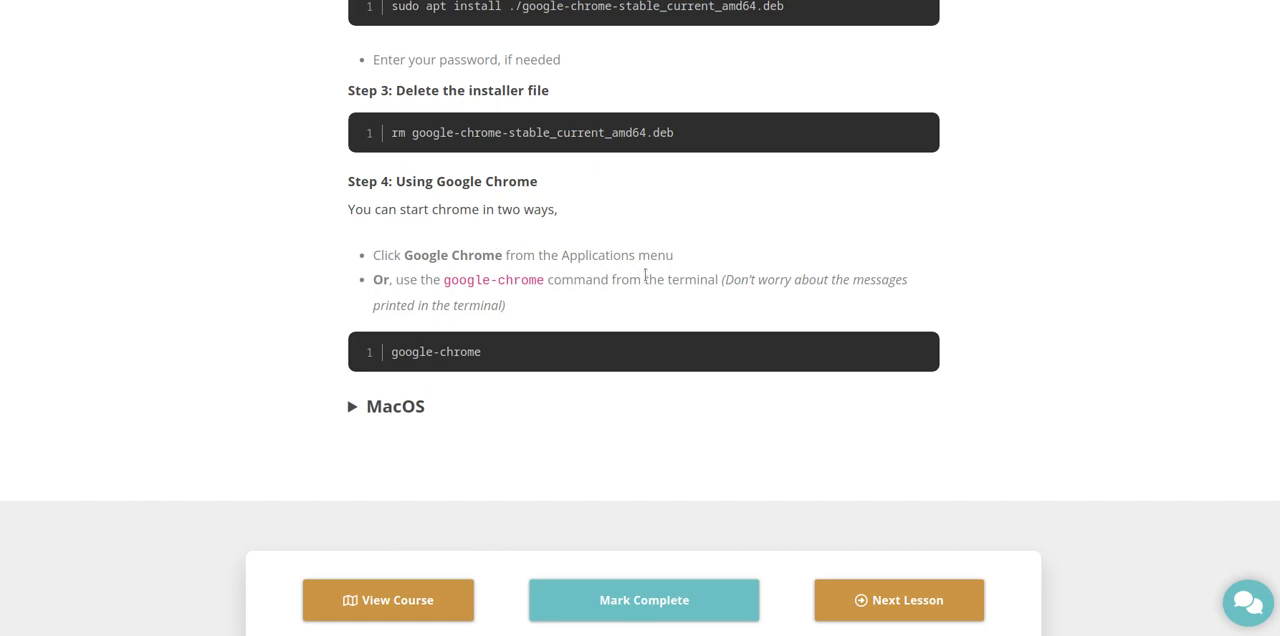
mouse_move(384, 303)
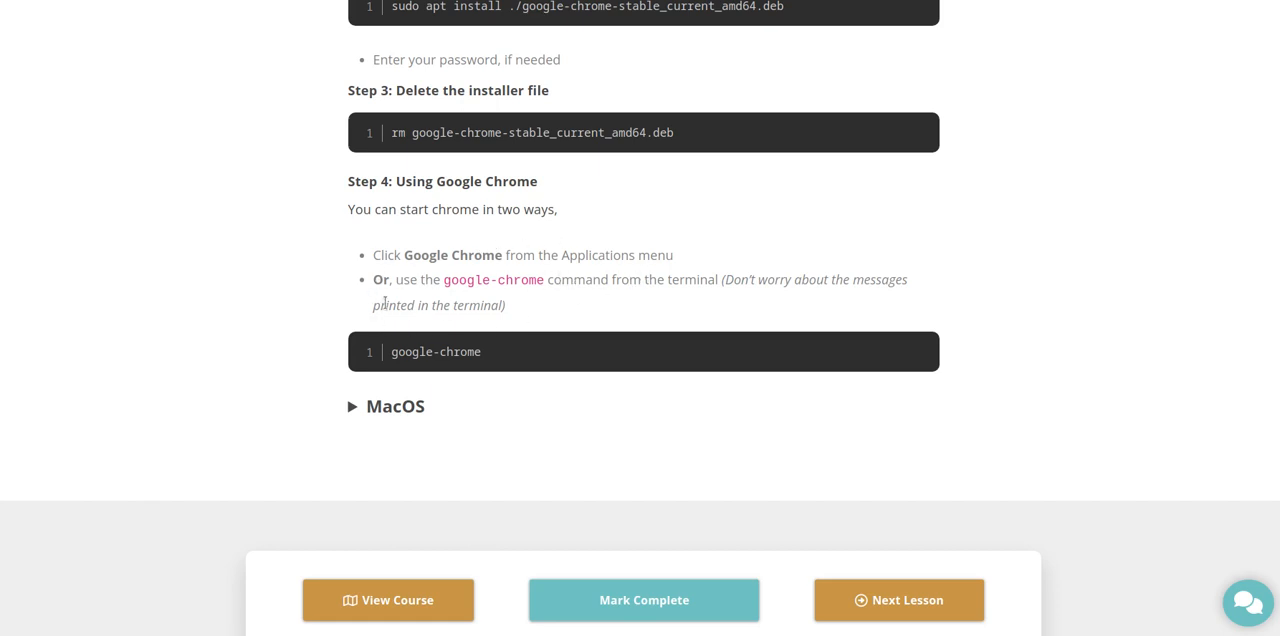
mouse_move(732, 312)
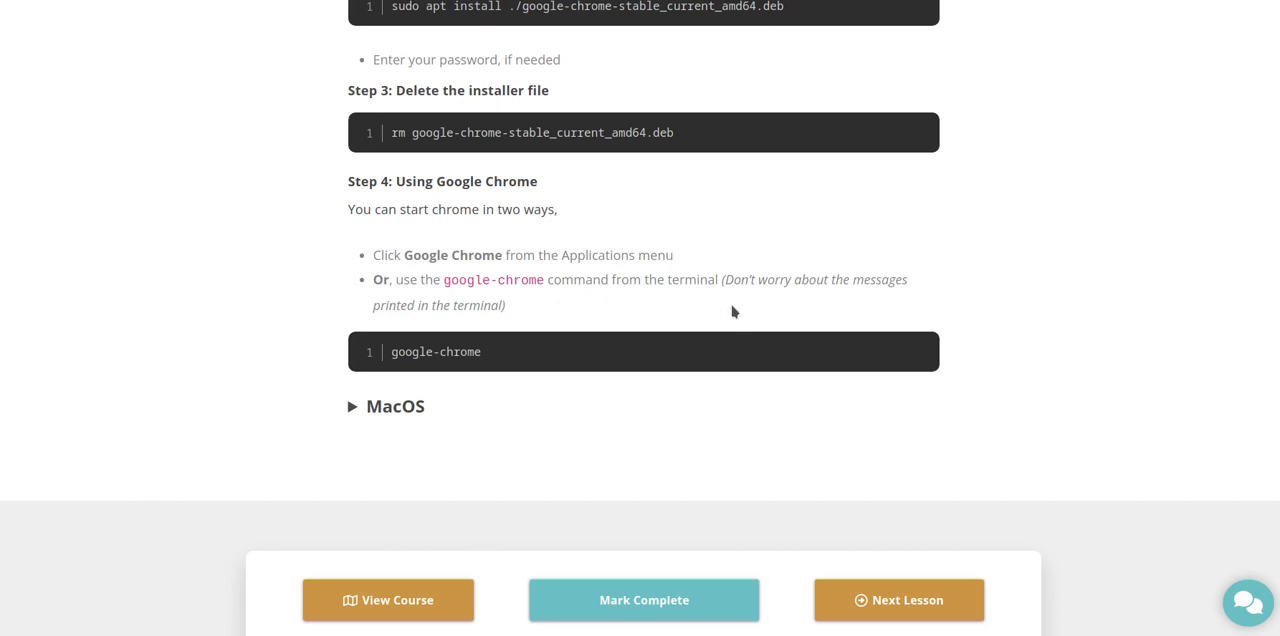
mouse_move(848, 303)
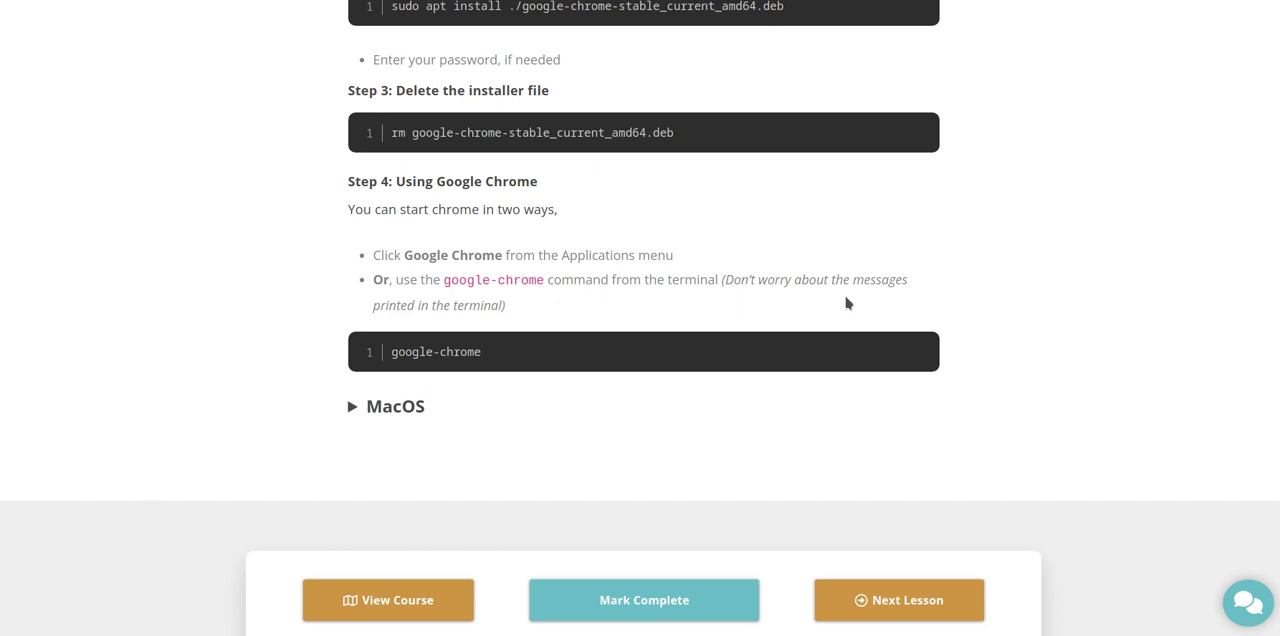
mouse_move(498, 344)
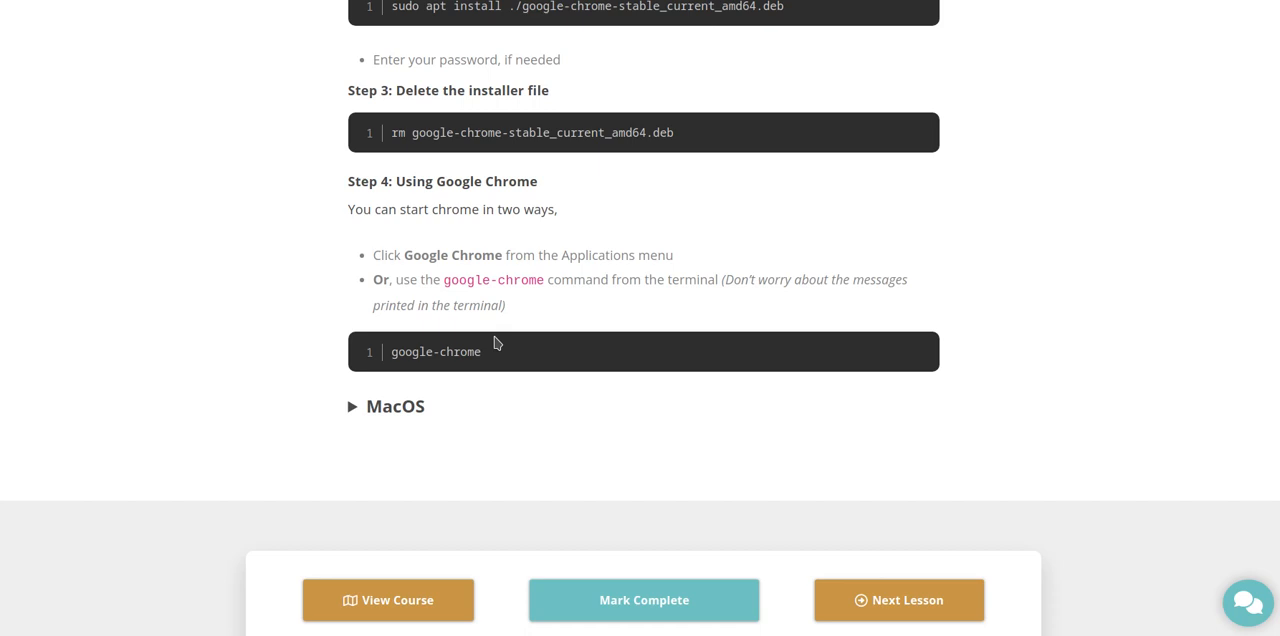
scroll("down", 3)
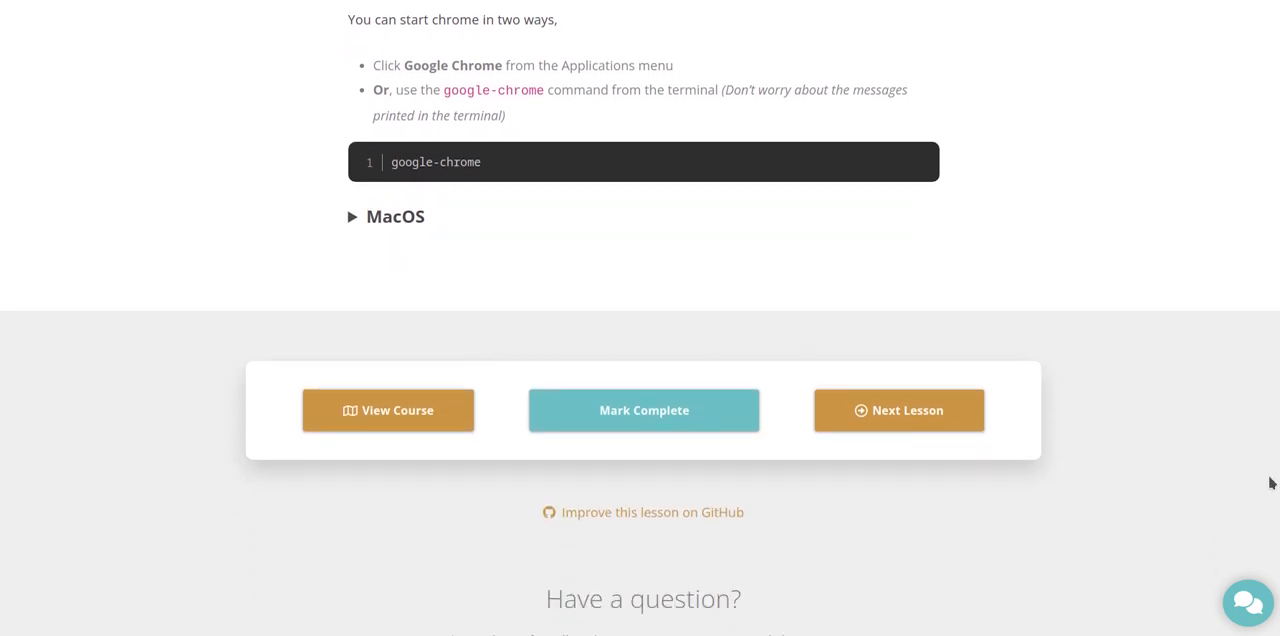